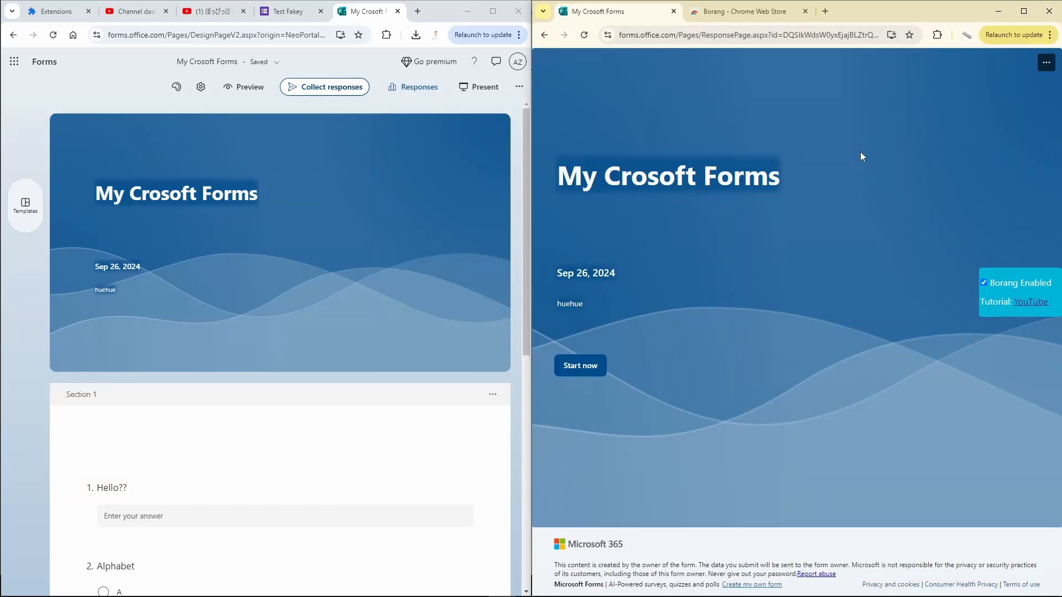
Answer 'hi' and A with a three-star rating, then tick Chicken on page 2.
left_click(738, 12)
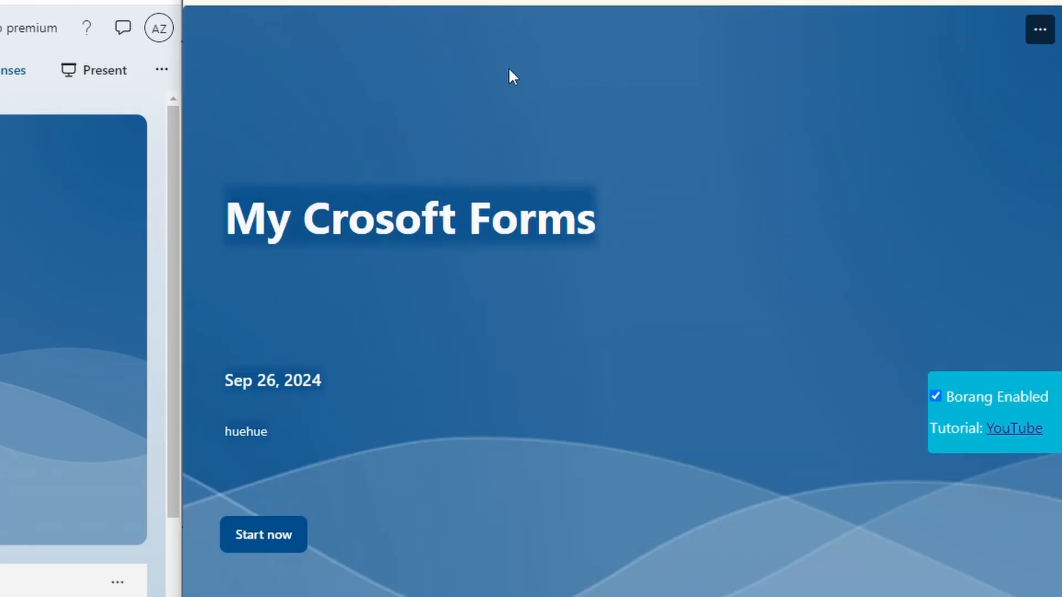
mouse_move(733, 286)
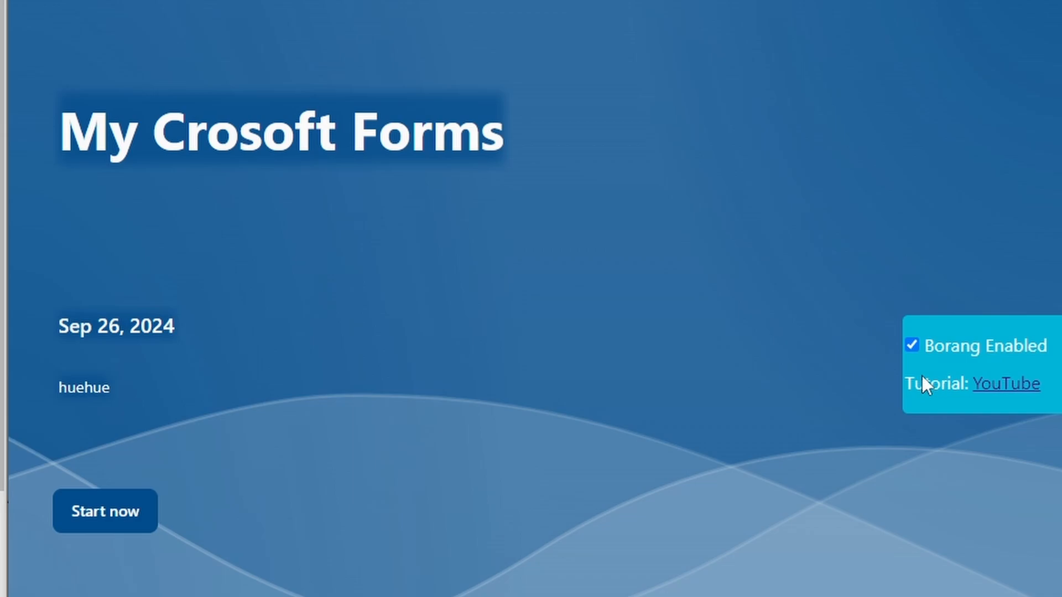
scroll("down", 3)
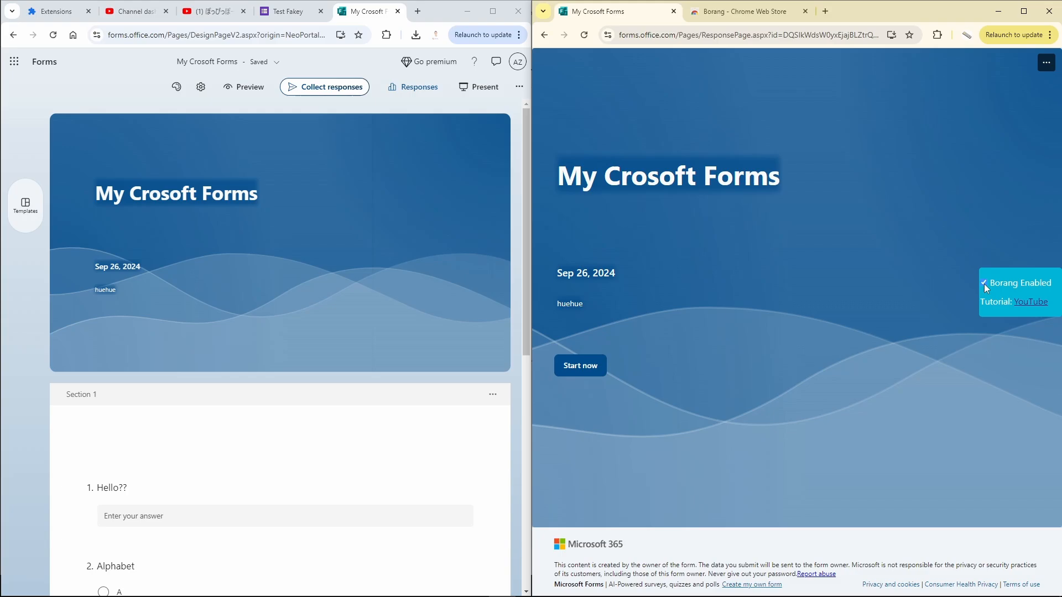
mouse_move(839, 278)
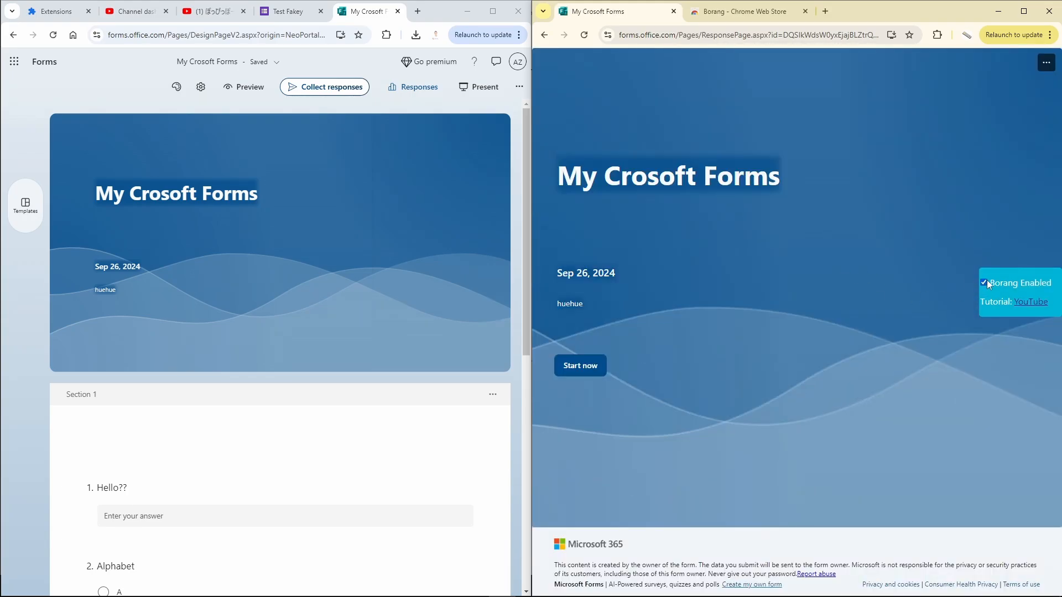
mouse_move(652, 310)
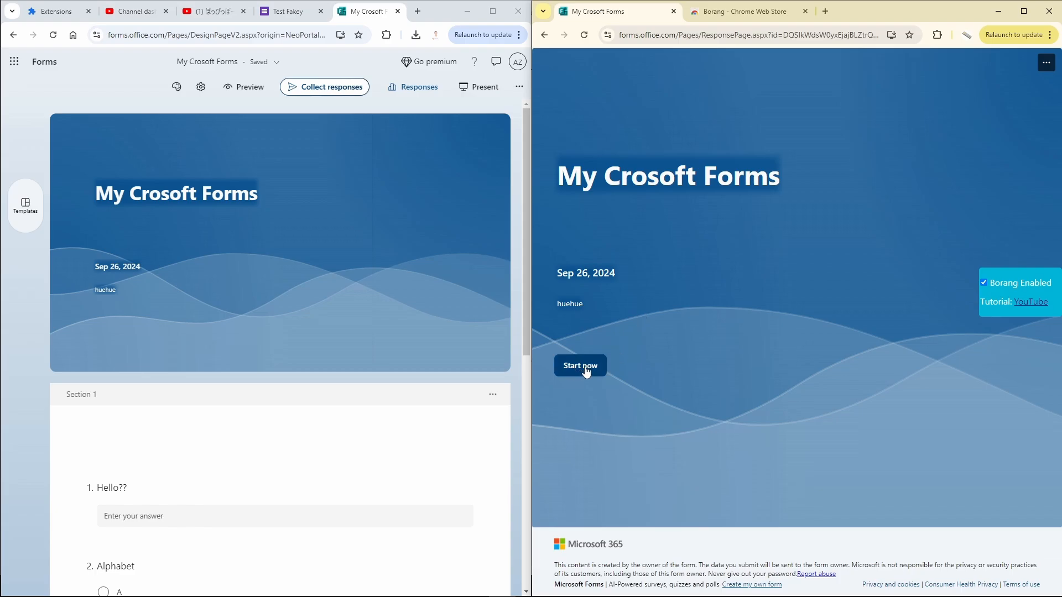
left_click(578, 365)
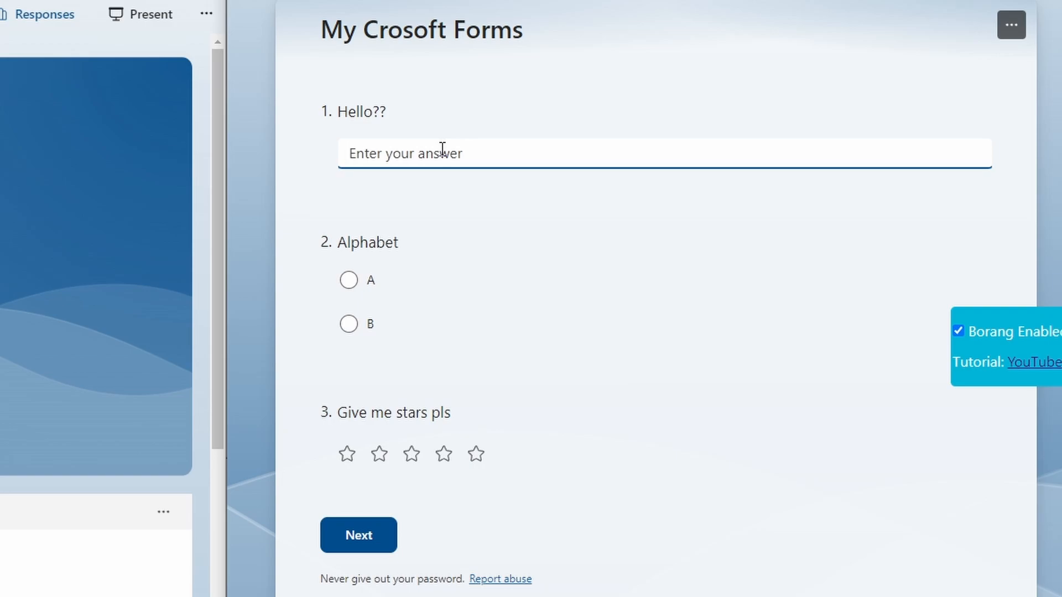
type("hi")
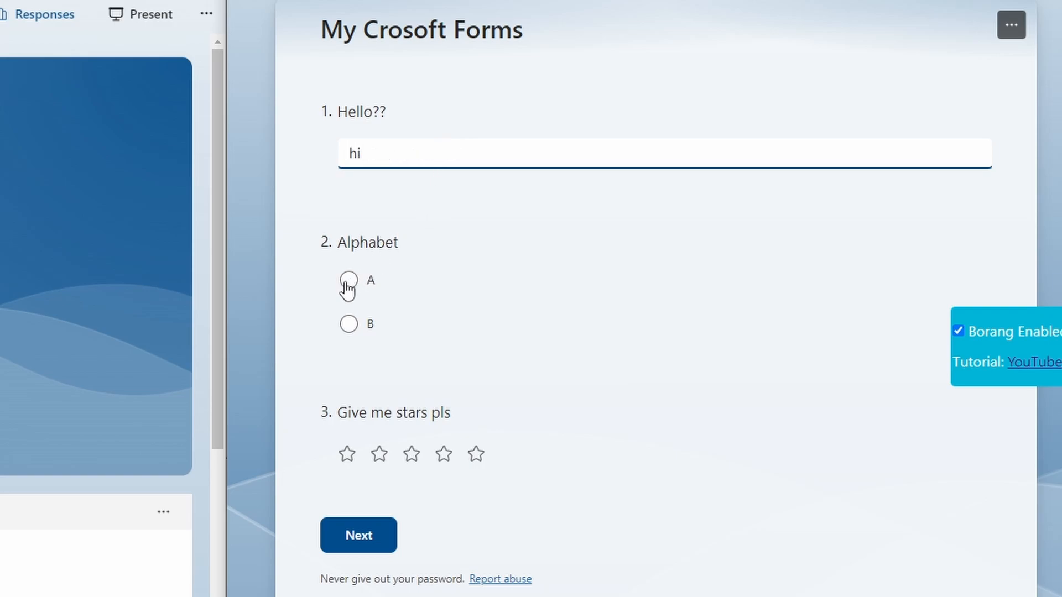
left_click(348, 281)
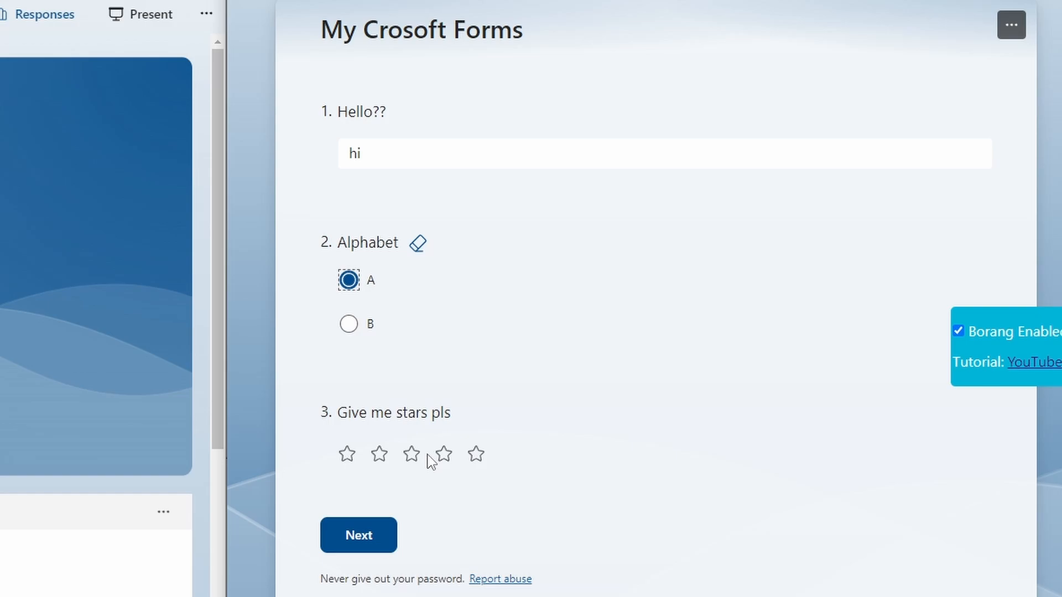
left_click(411, 455)
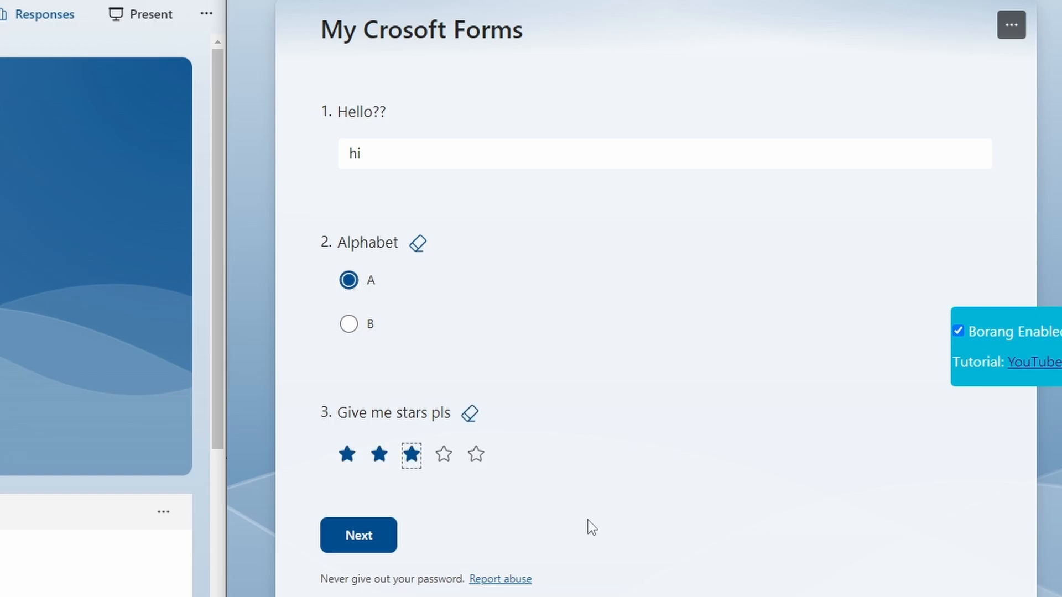
left_click(358, 534)
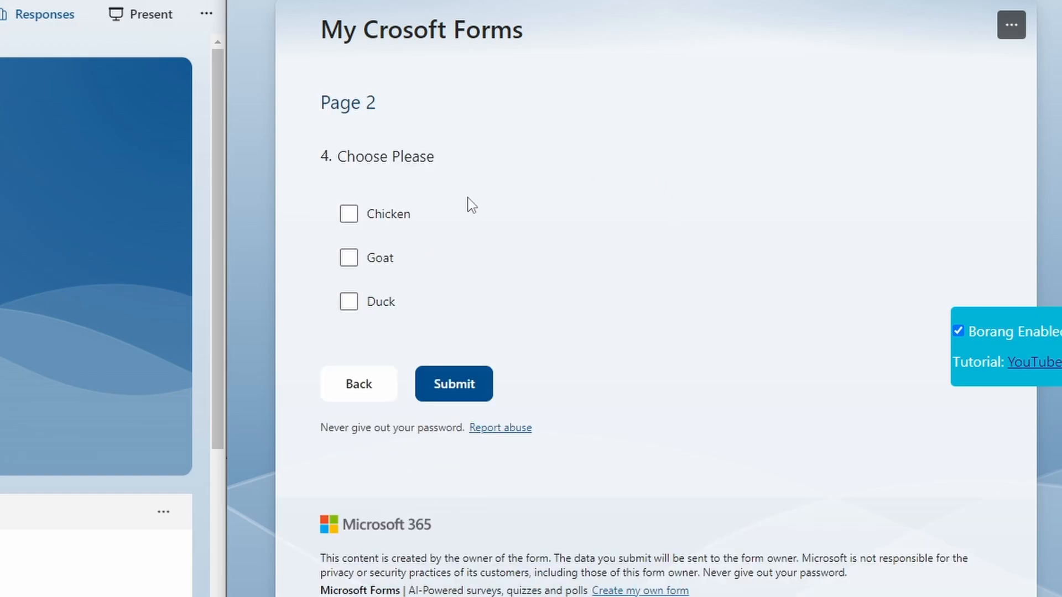
left_click(348, 214)
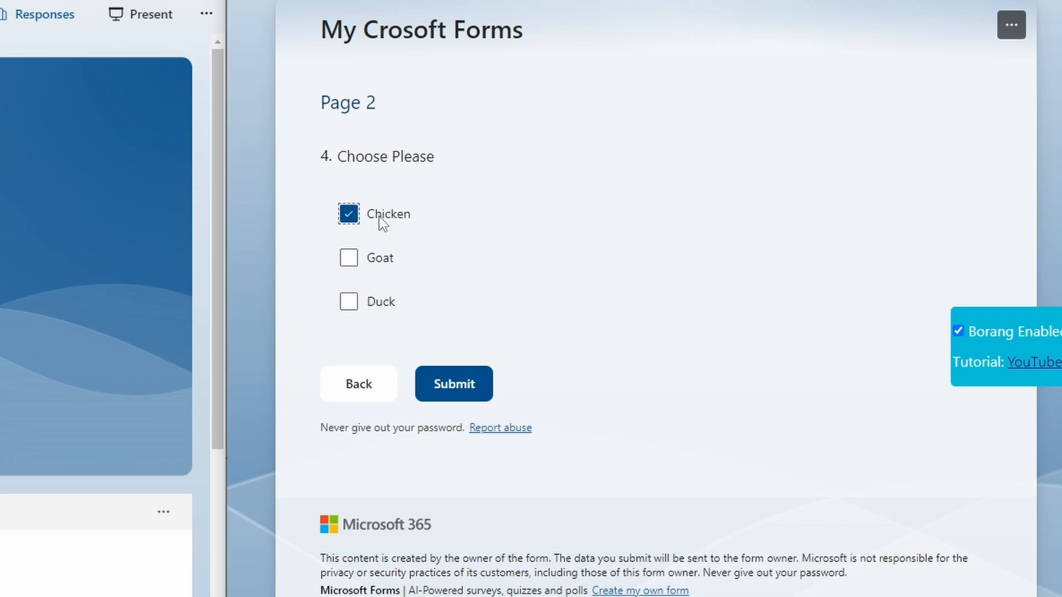
mouse_move(476, 11)
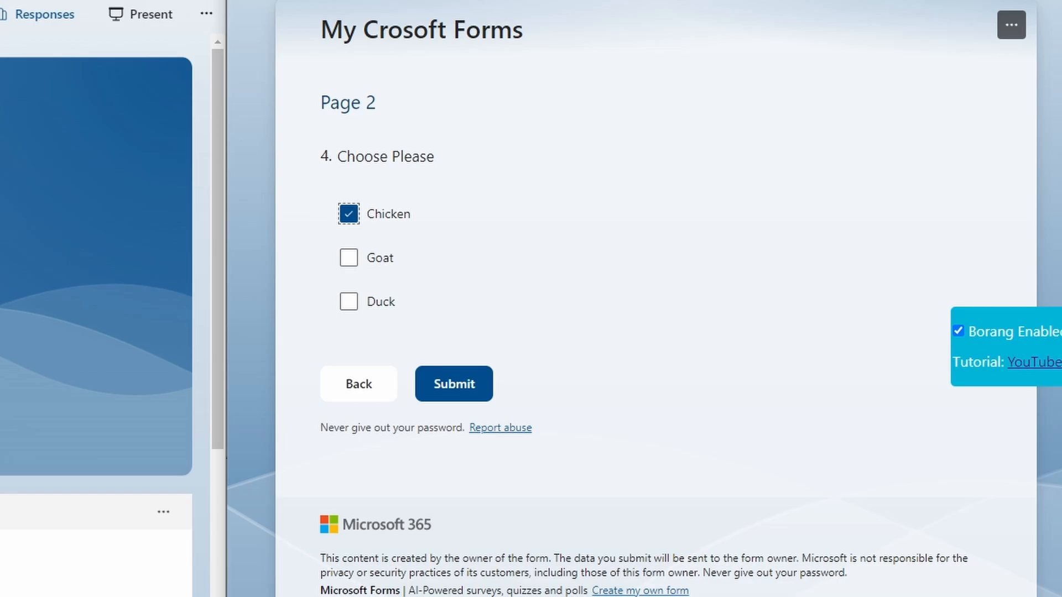
mouse_move(444, 383)
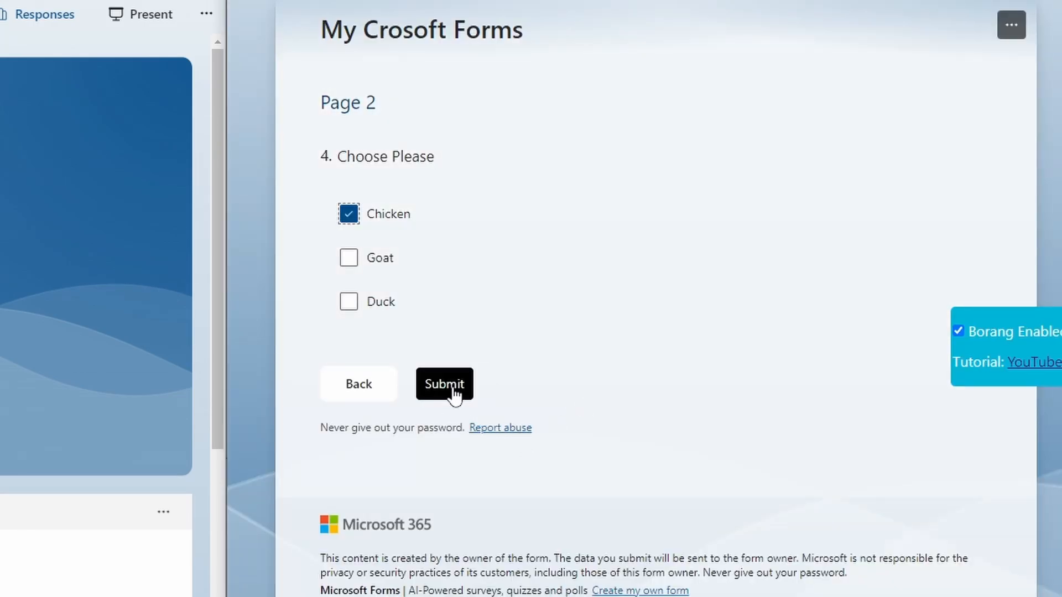
mouse_move(352, 389)
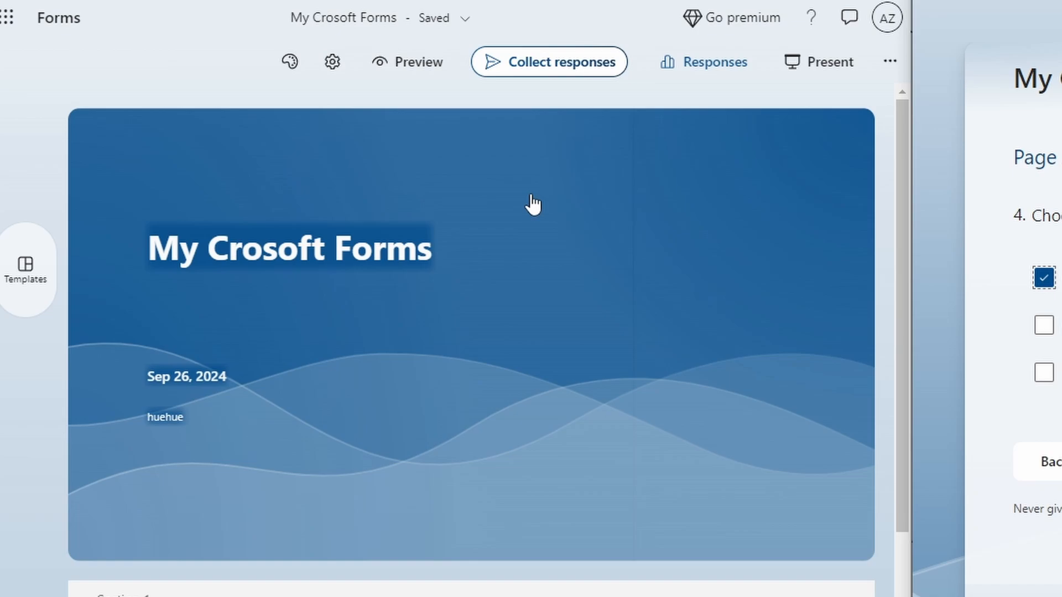
mouse_move(531, 204)
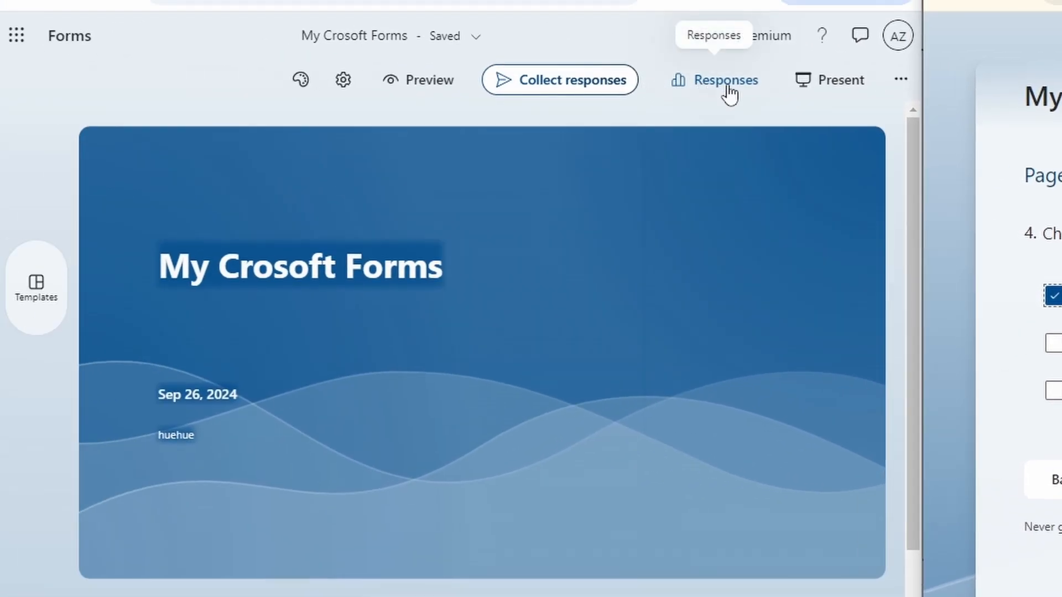
Show the Responses overview for My Crosoft Forms in the designer window.
left_click(726, 79)
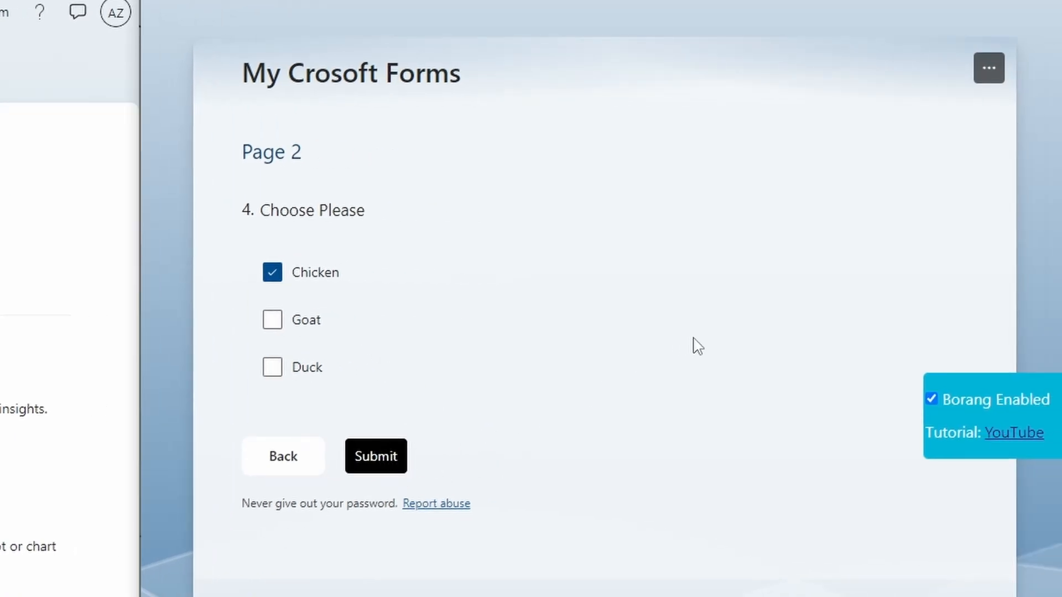
Submit the filled response 10 times with Borang until the 10/10 completion page.
left_click(375, 455)
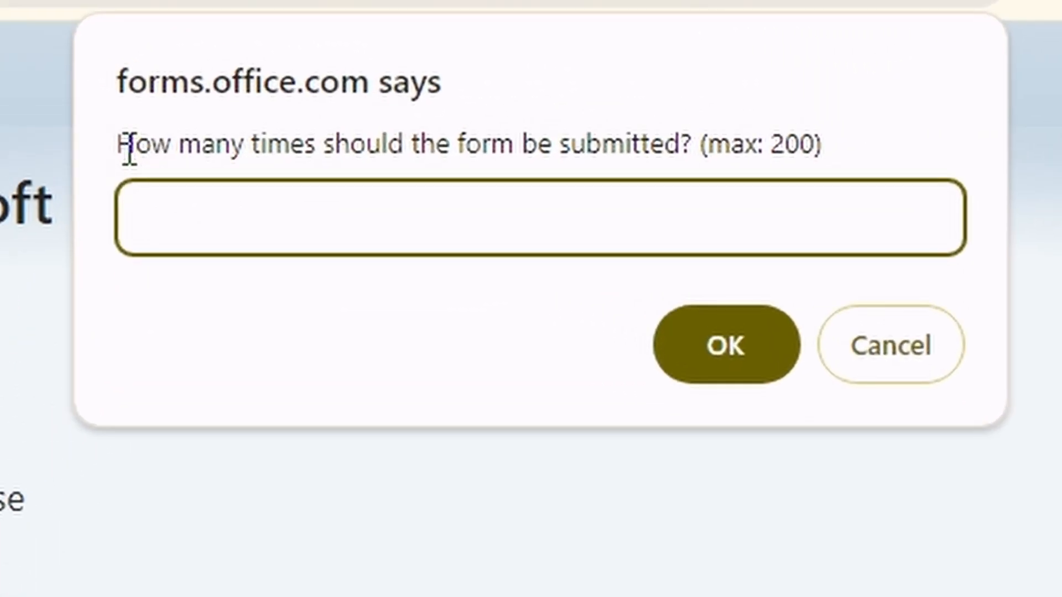
mouse_move(480, 152)
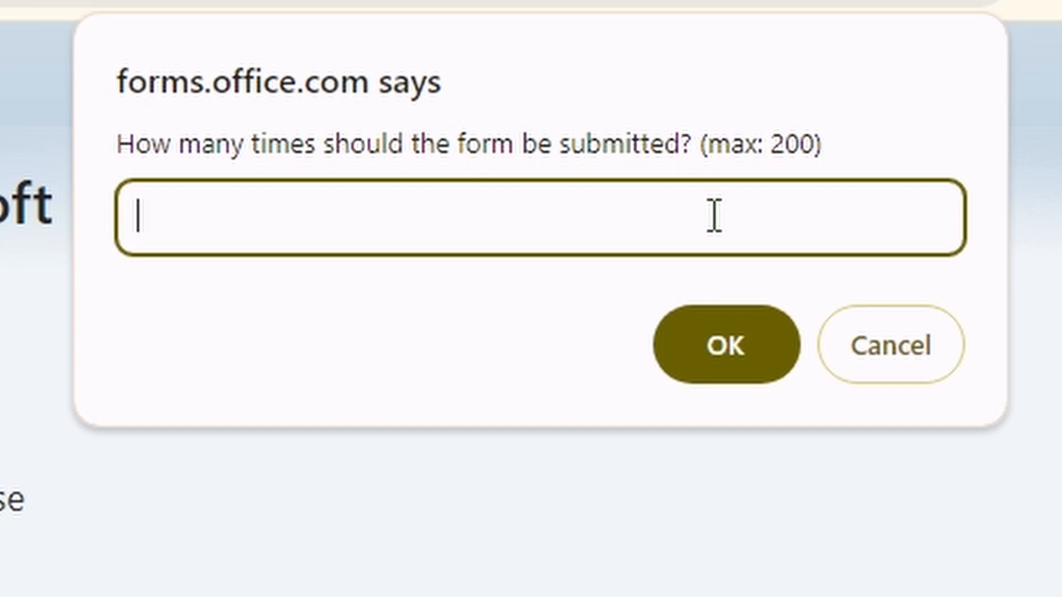
type("10")
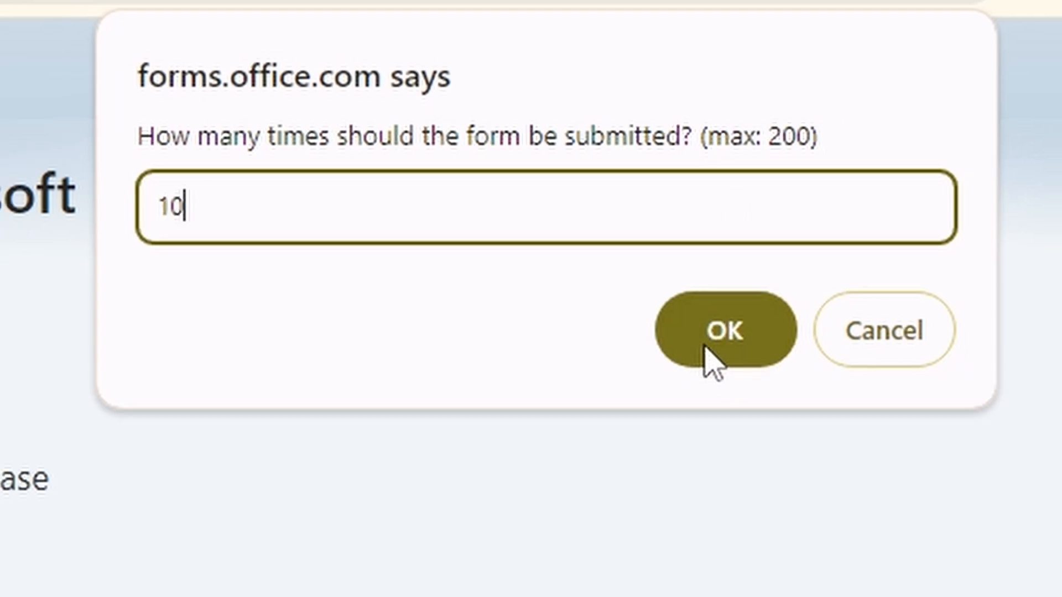
left_click(724, 331)
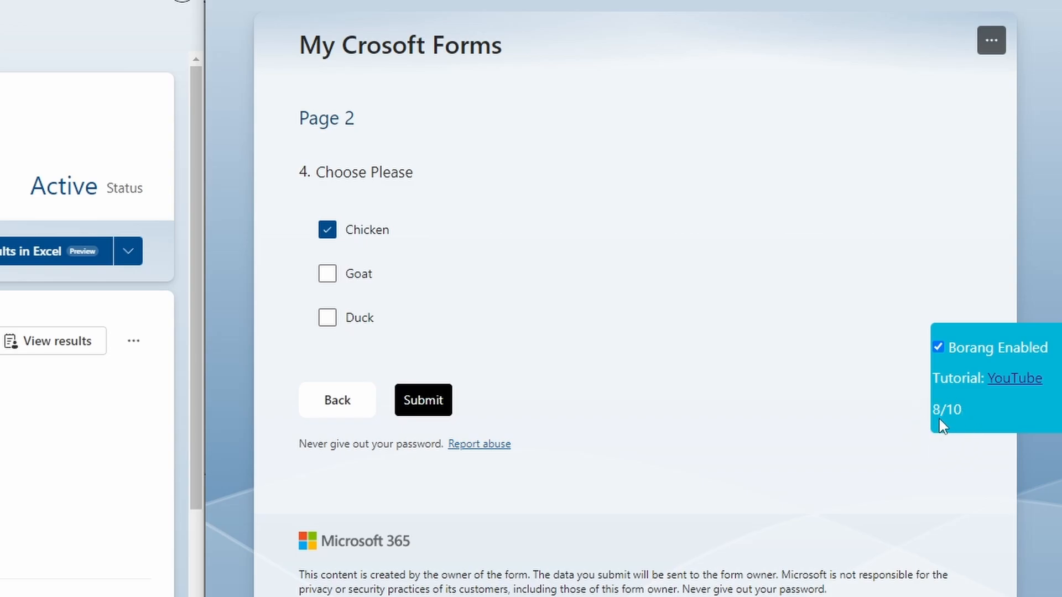
left_click(423, 399)
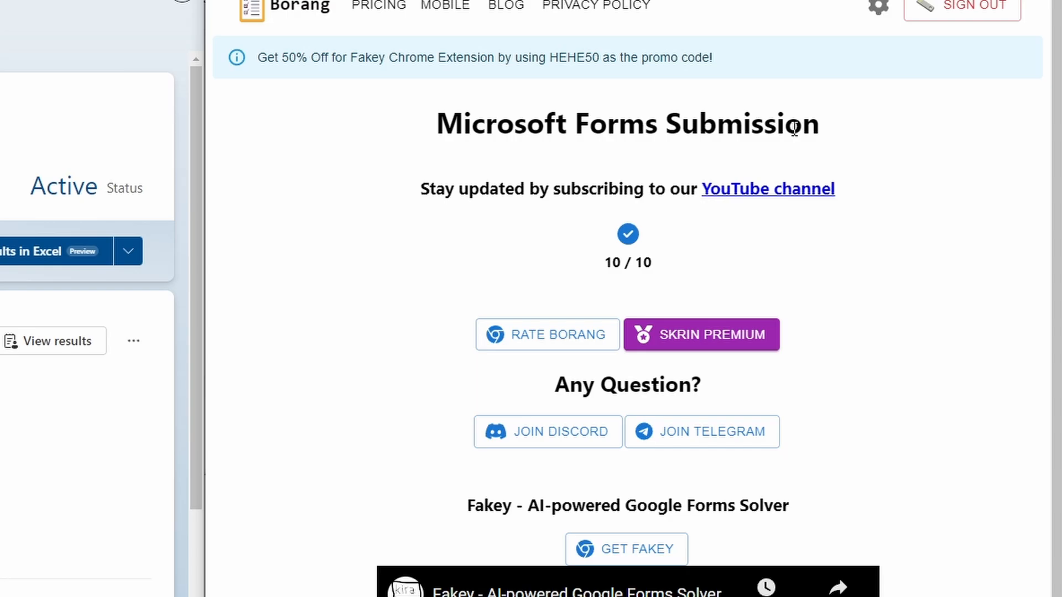
double_click(627, 262)
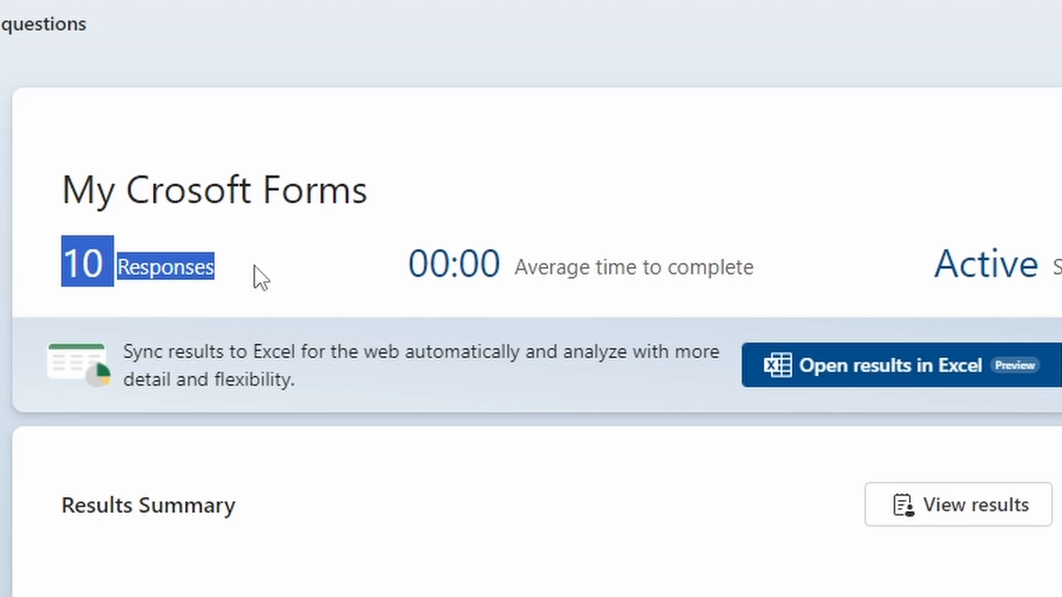
Scroll the Results Summary: 'hi', A at 100%, rating 3.00, Chicken 10 of 10.
scroll("down", 3)
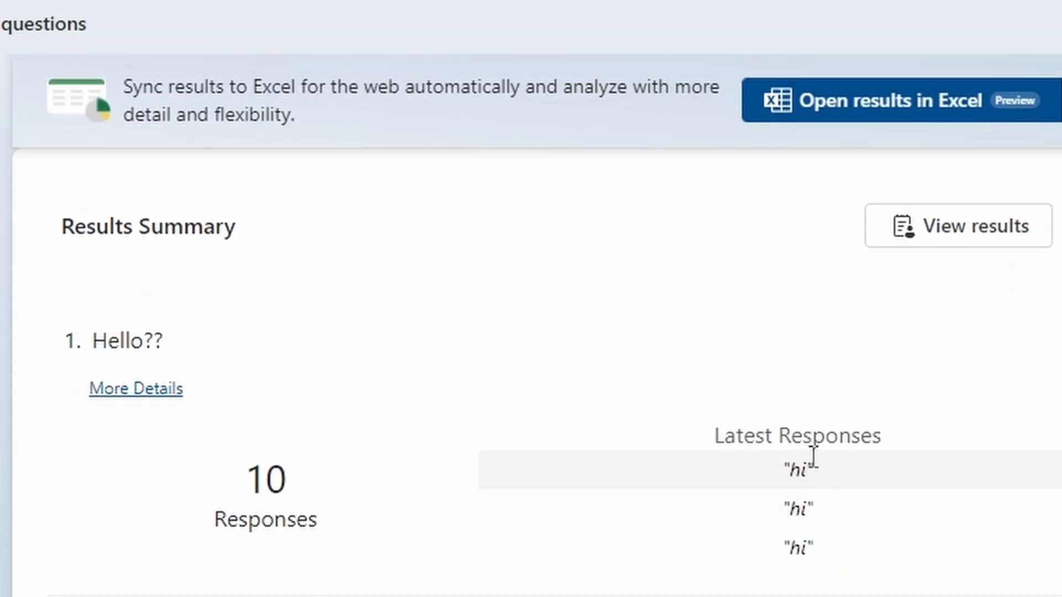
scroll("down", 3)
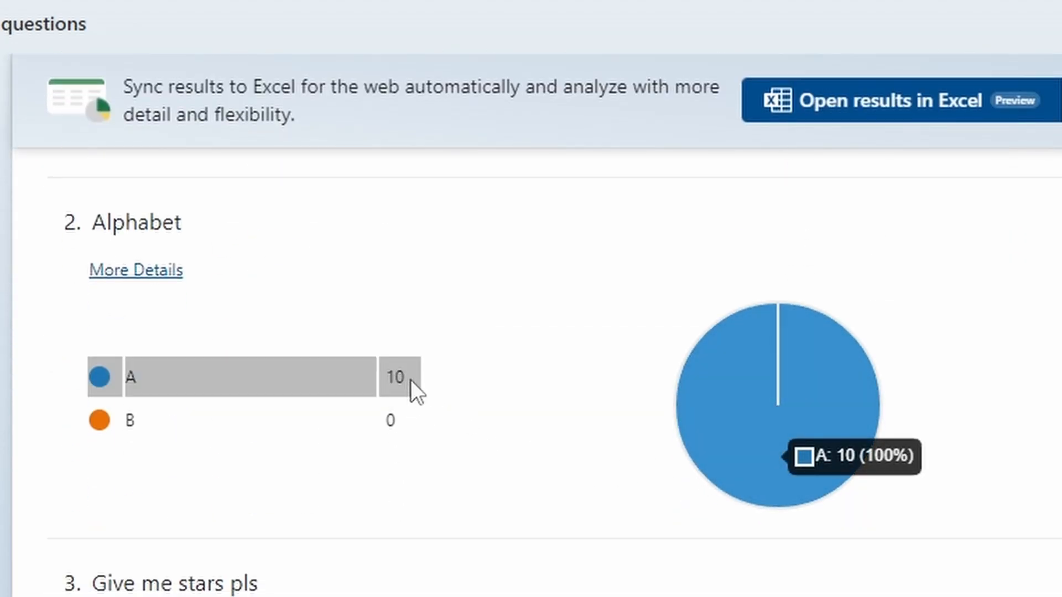
mouse_move(581, 406)
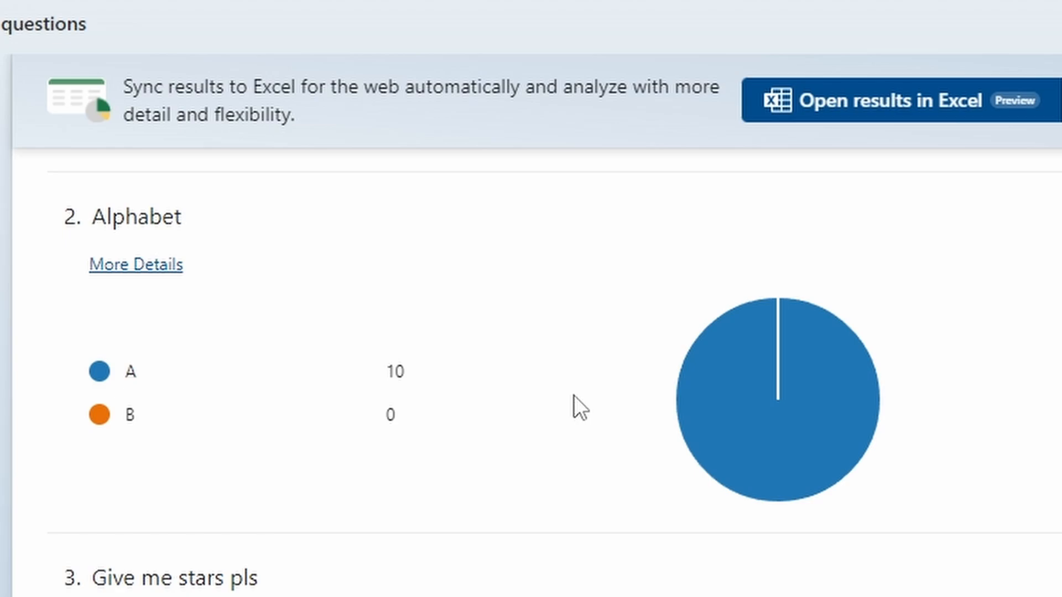
scroll("down", 3)
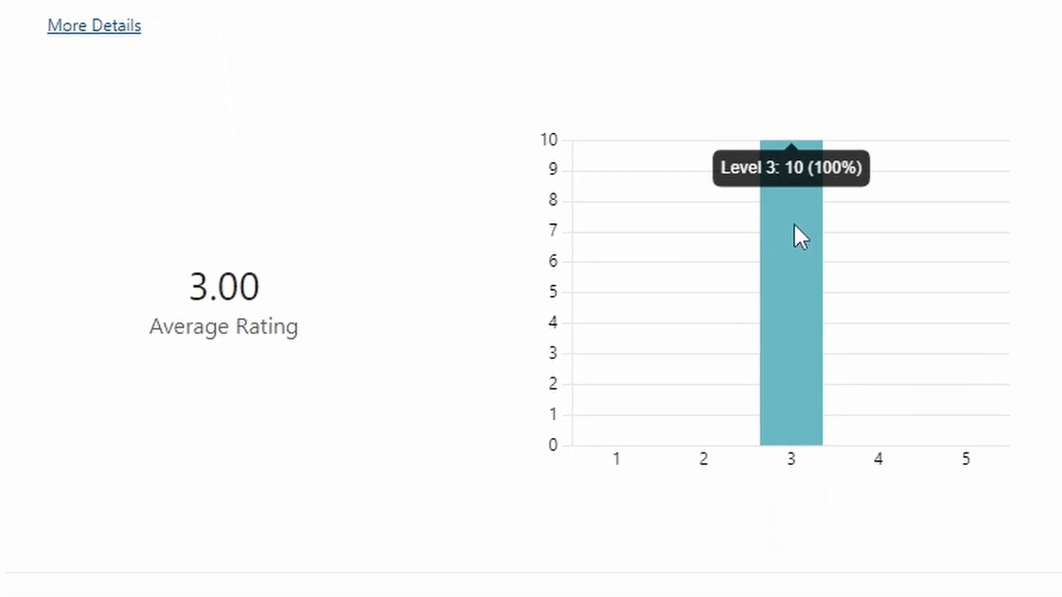
scroll("down", 3)
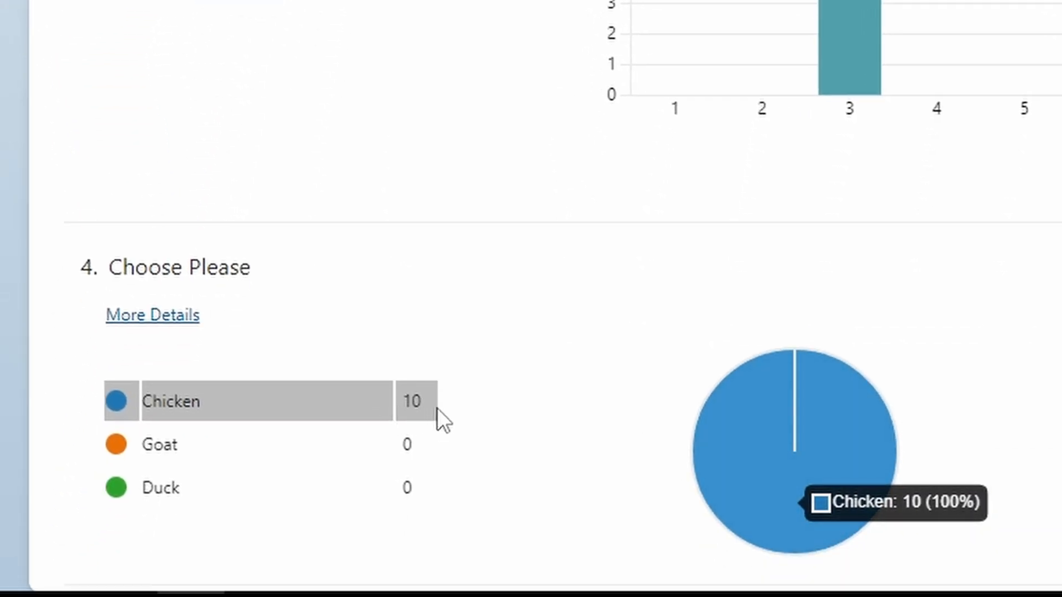
mouse_move(477, 407)
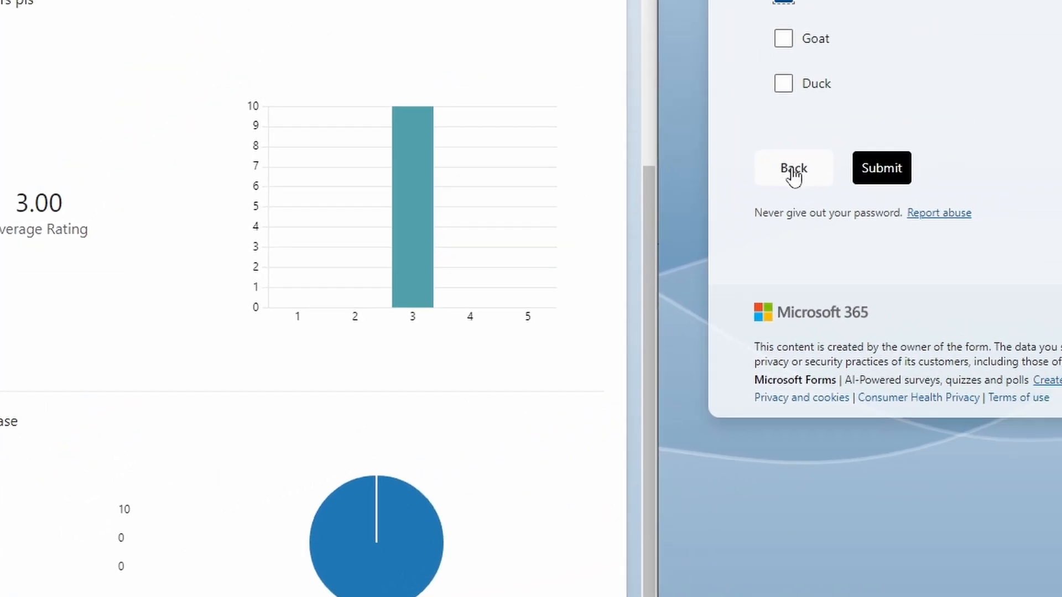
Answer 'konnichiwa', B and five stars, then tick only Duck on page 2.
left_click(792, 168)
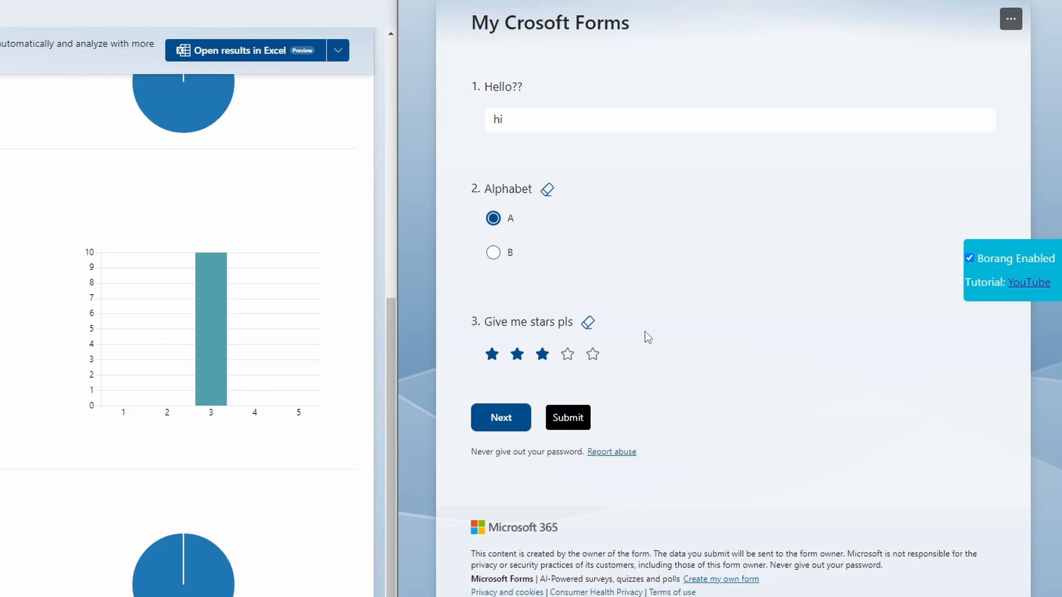
mouse_move(547, 96)
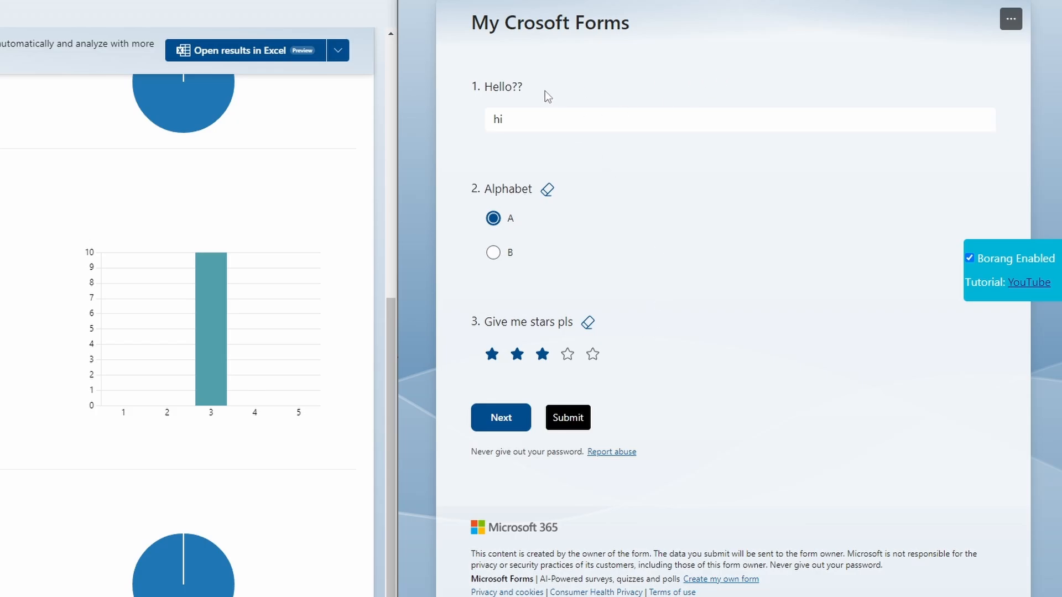
left_click(676, 120)
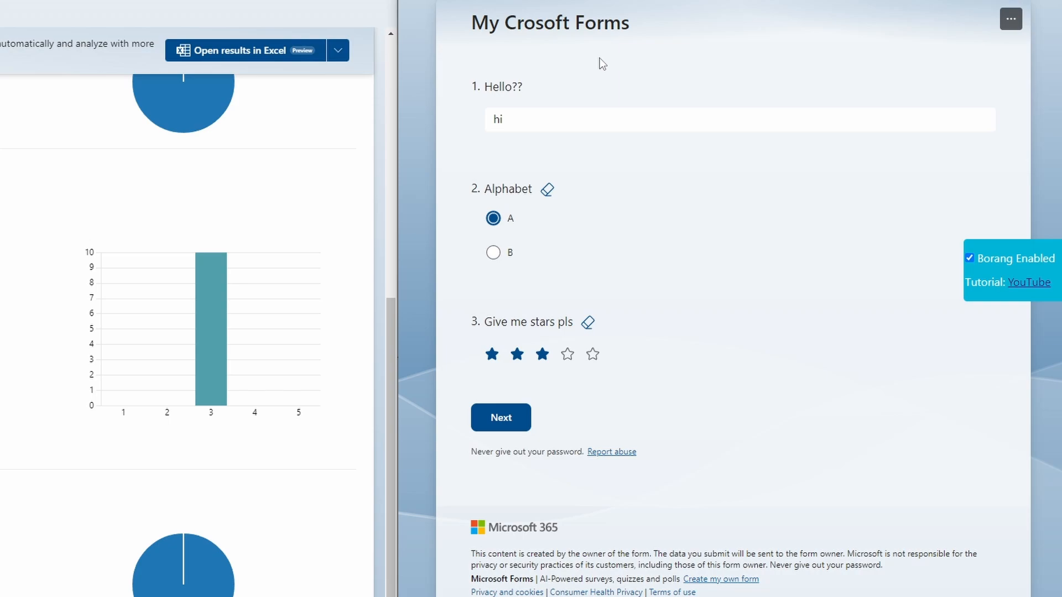
mouse_move(621, 66)
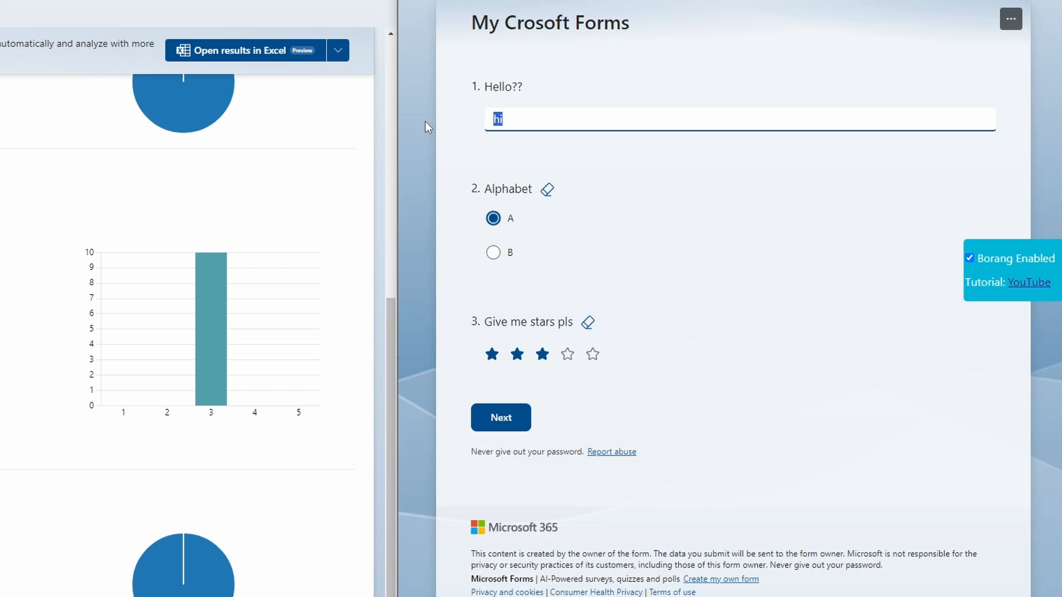
type("konnichiwa")
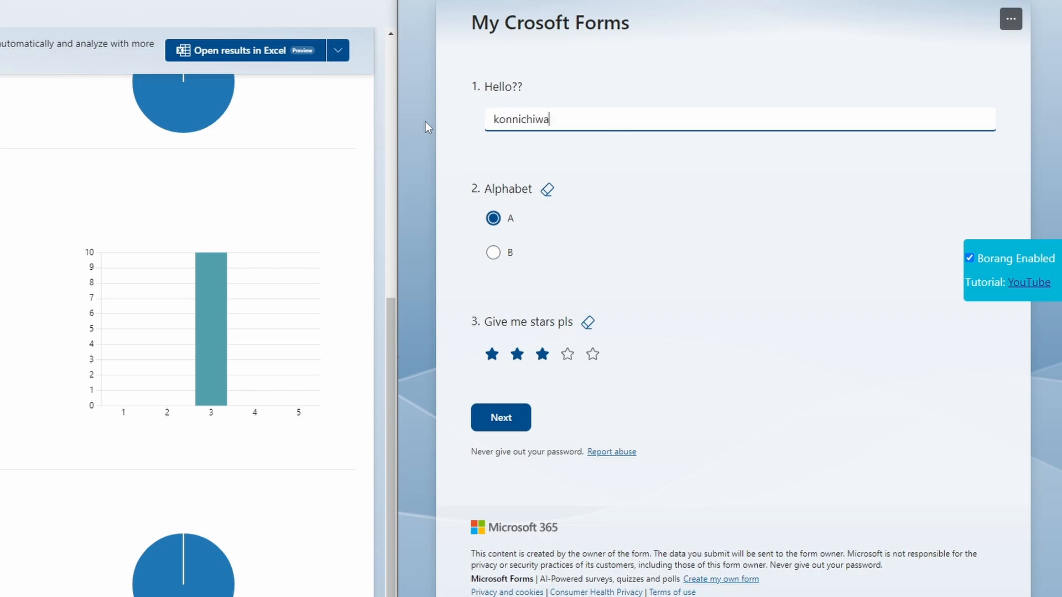
left_click(493, 256)
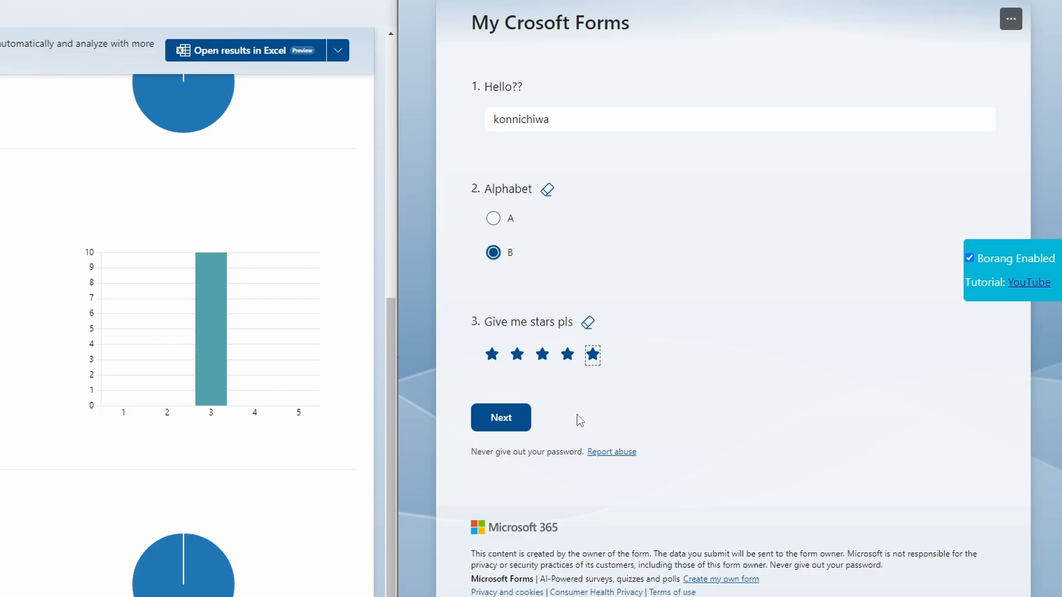
left_click(500, 417)
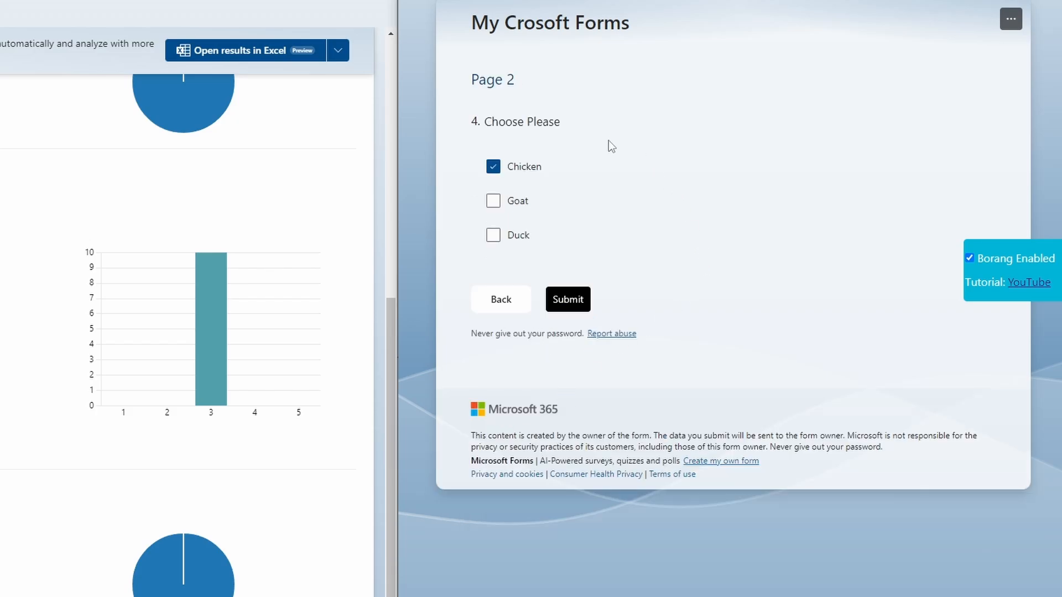
left_click(492, 235)
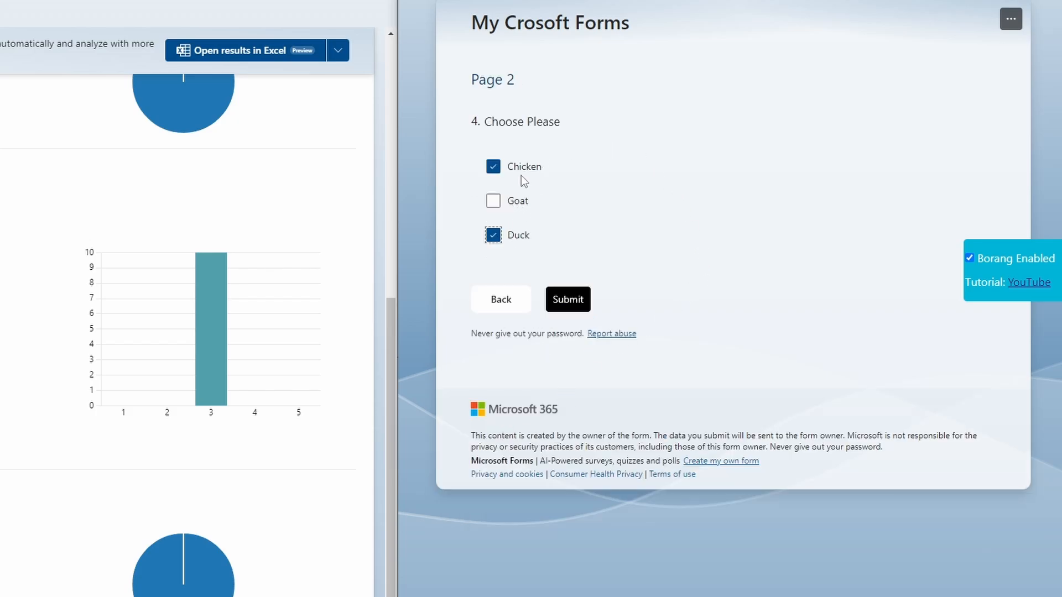
left_click(493, 166)
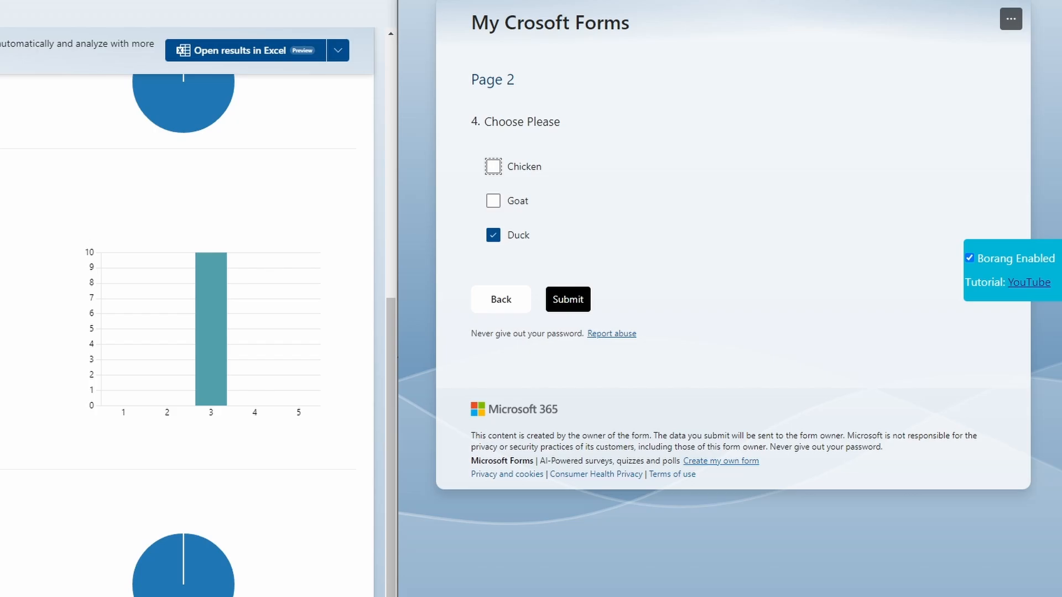
mouse_move(648, 250)
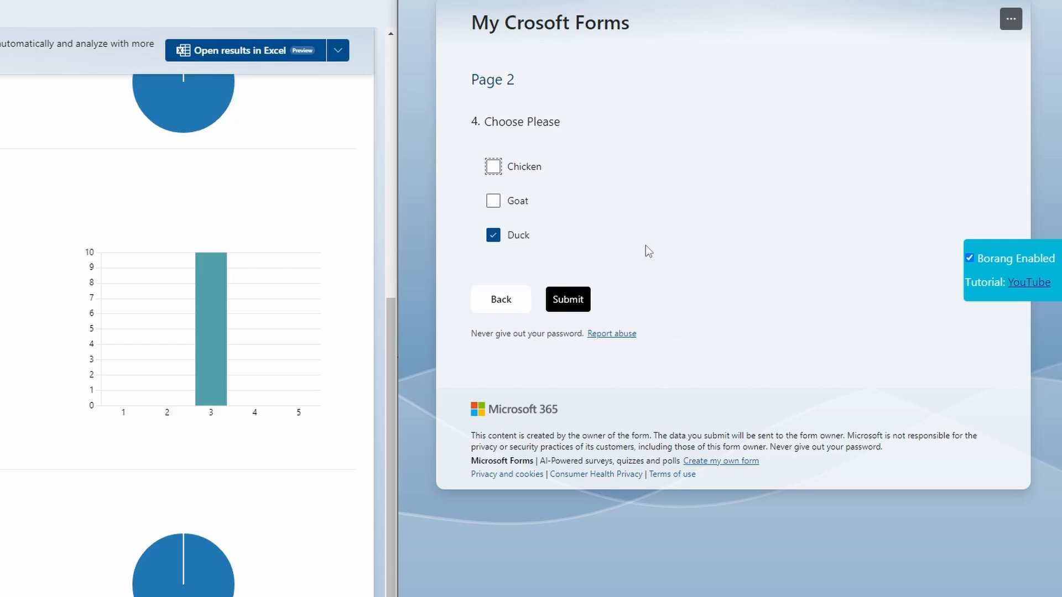
Start a Borang batch of 50 submissions for the konnichiwa response.
left_click(567, 299)
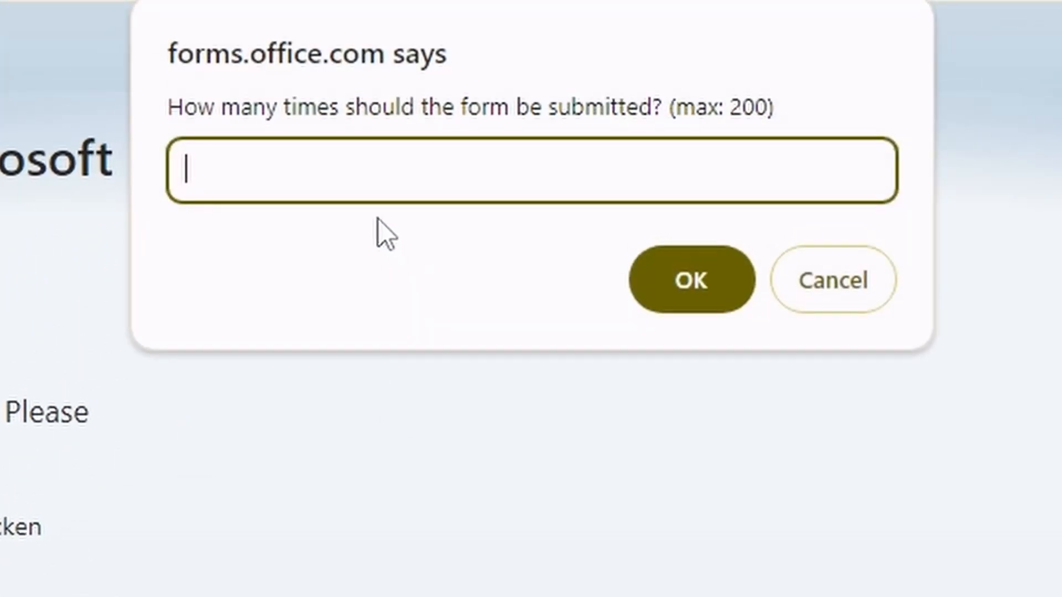
mouse_move(352, 183)
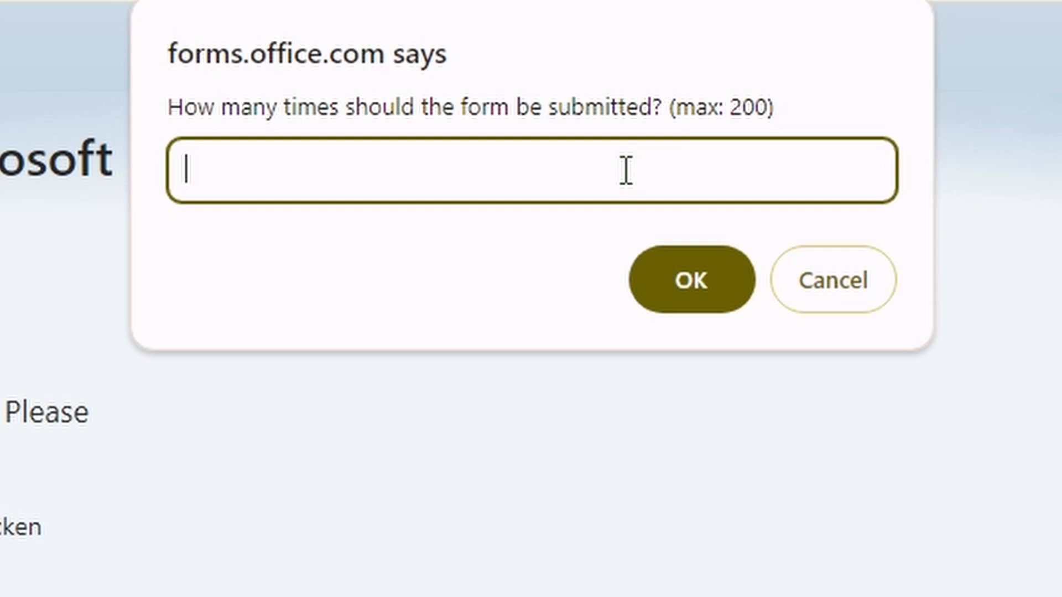
type("50")
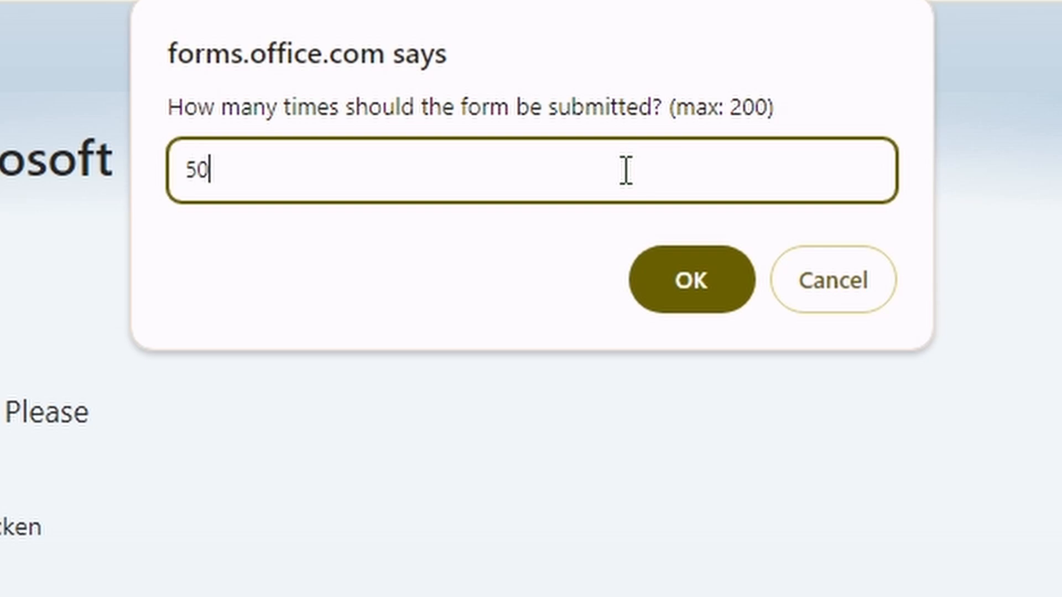
left_click(691, 279)
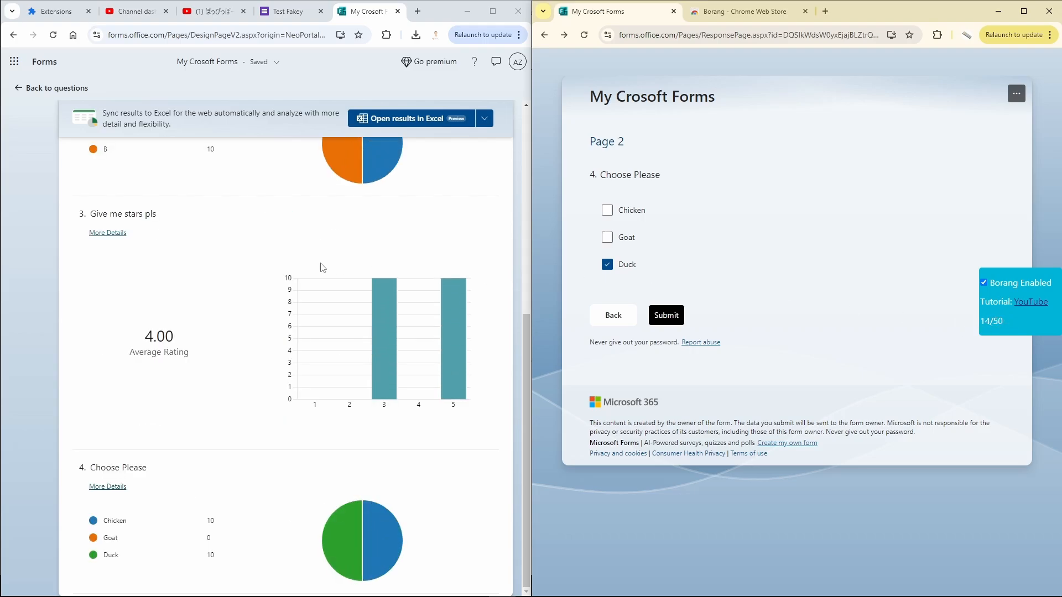
After Borang reaches 50/50, refresh the results summary to show 60 responses.
scroll("up", 3)
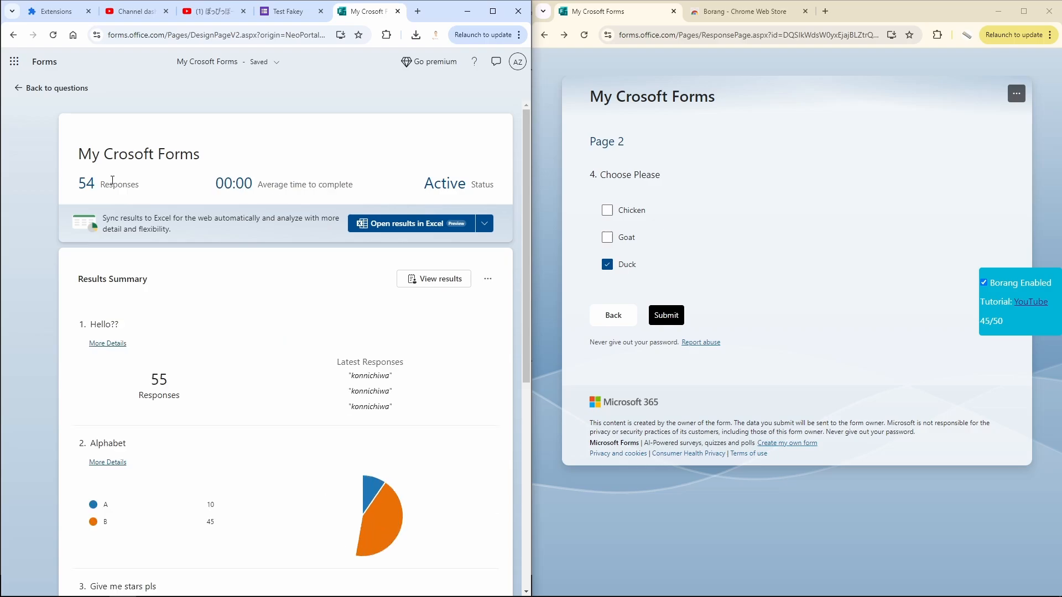
left_click(665, 315)
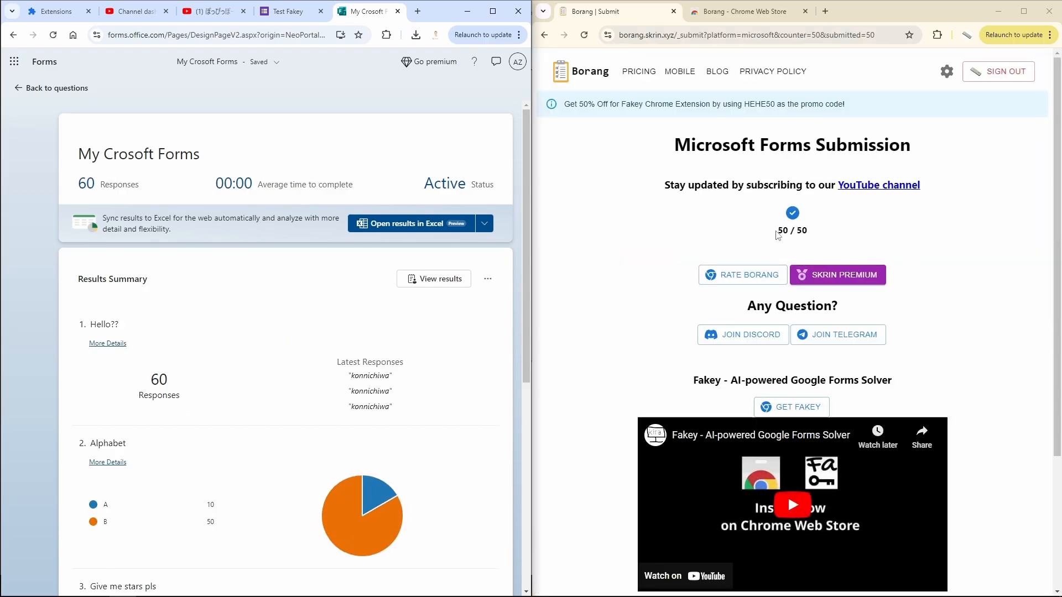
mouse_move(913, 237)
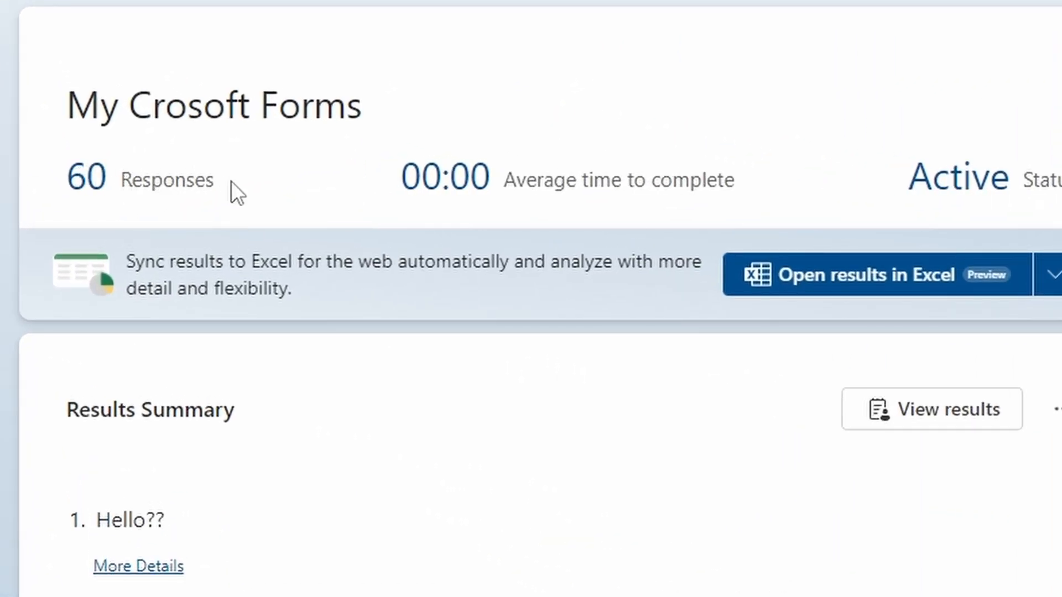
scroll("down", 3)
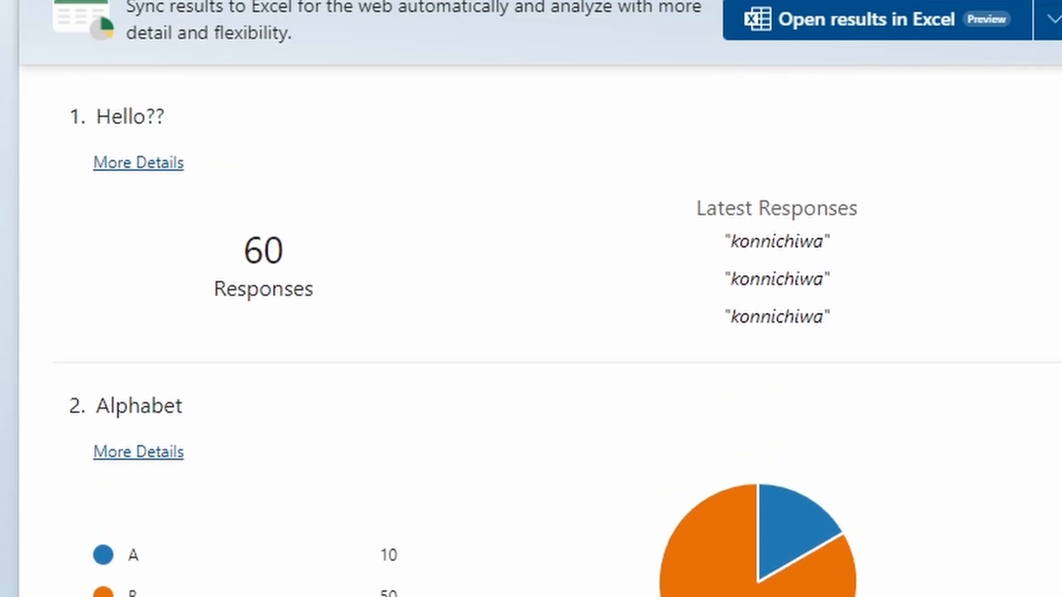
scroll("down", 3)
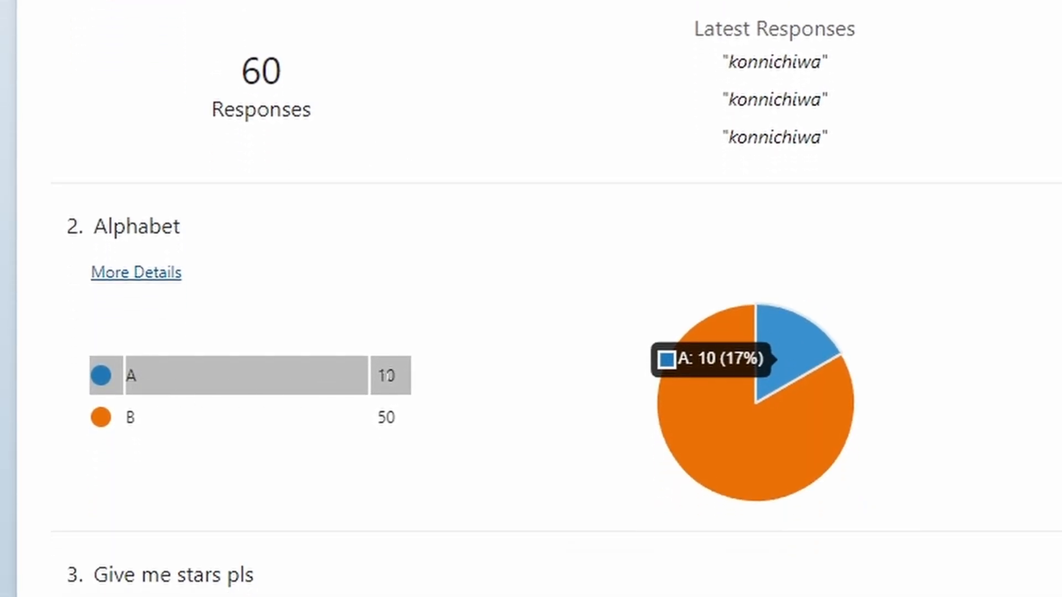
mouse_move(462, 393)
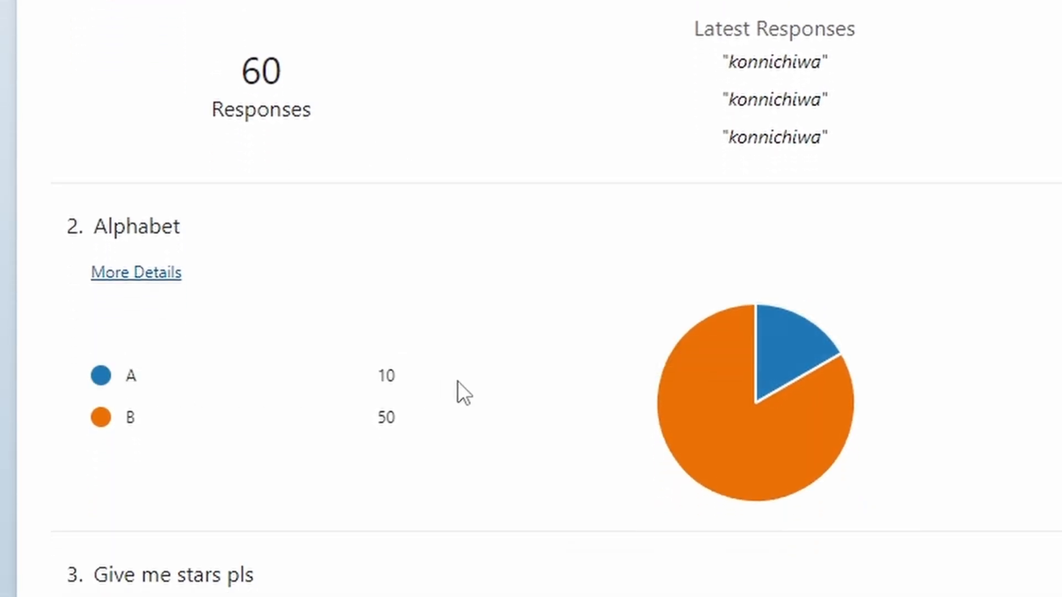
scroll("down", 3)
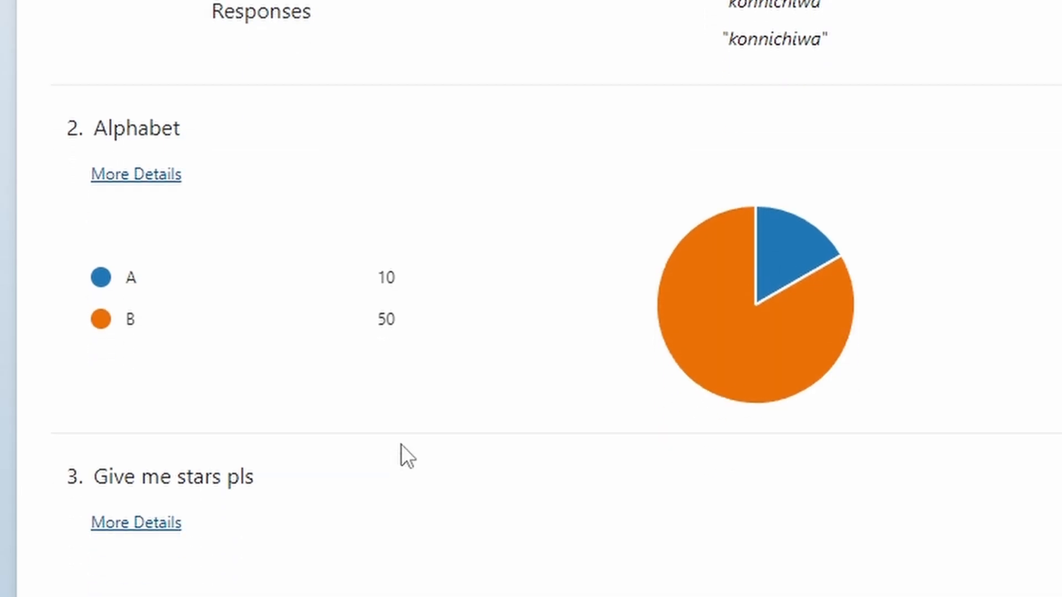
scroll("down", 3)
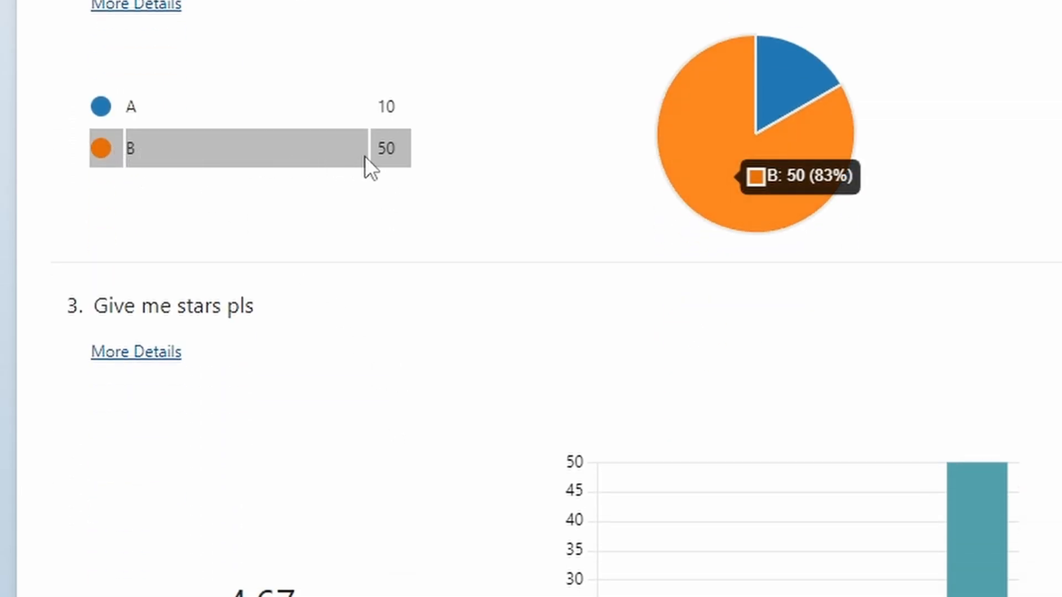
mouse_move(506, 197)
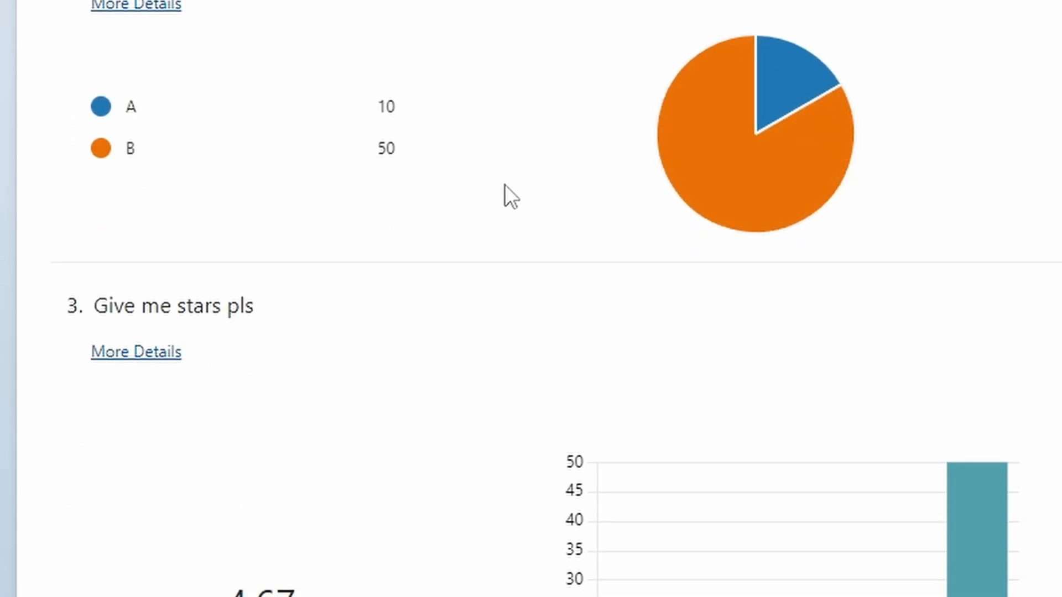
scroll("down", 3)
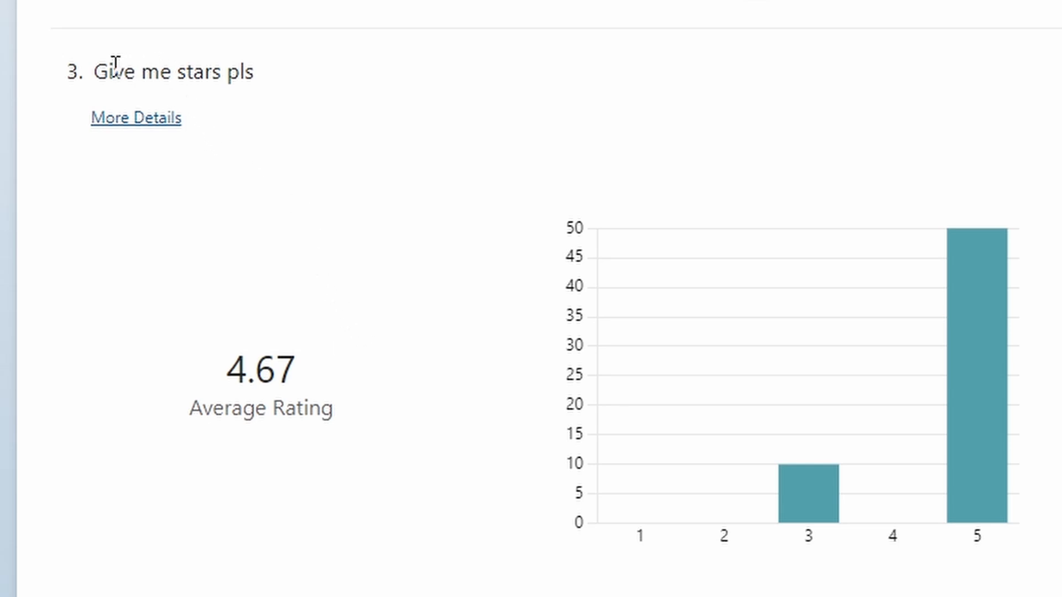
mouse_move(242, 386)
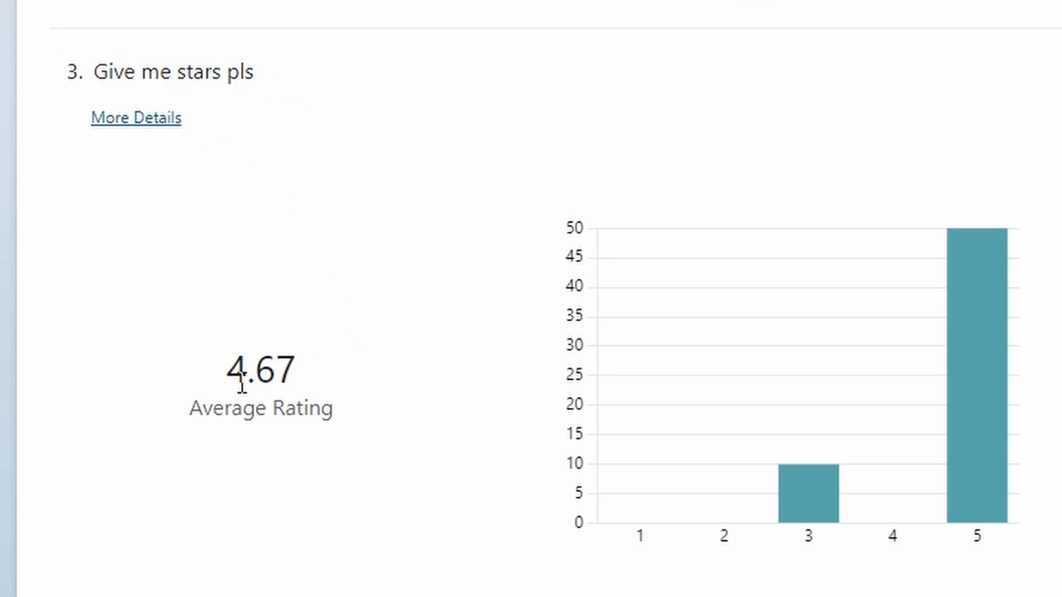
mouse_move(341, 388)
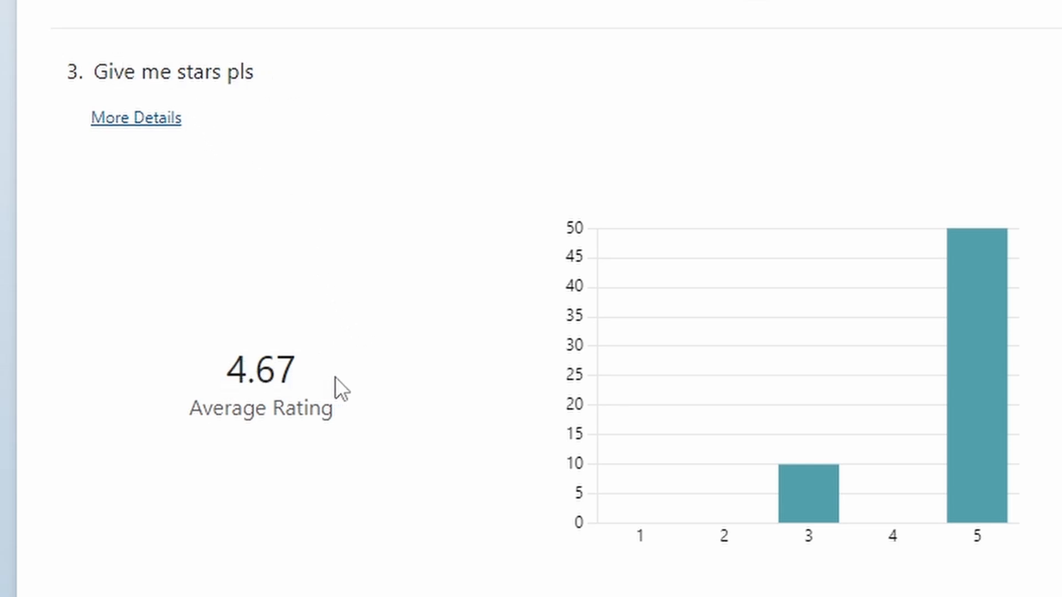
mouse_move(992, 453)
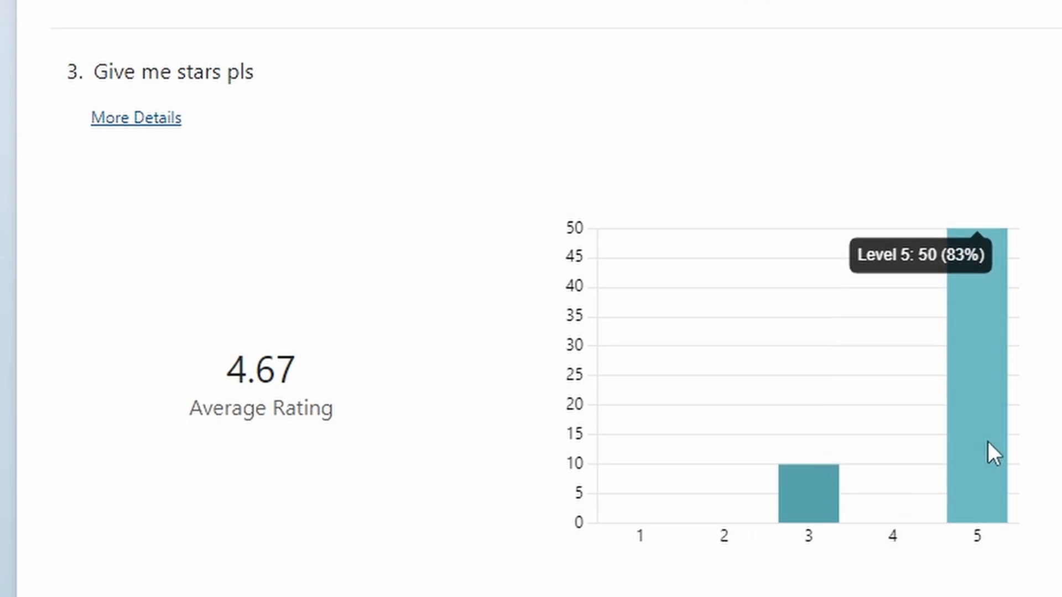
mouse_move(991, 309)
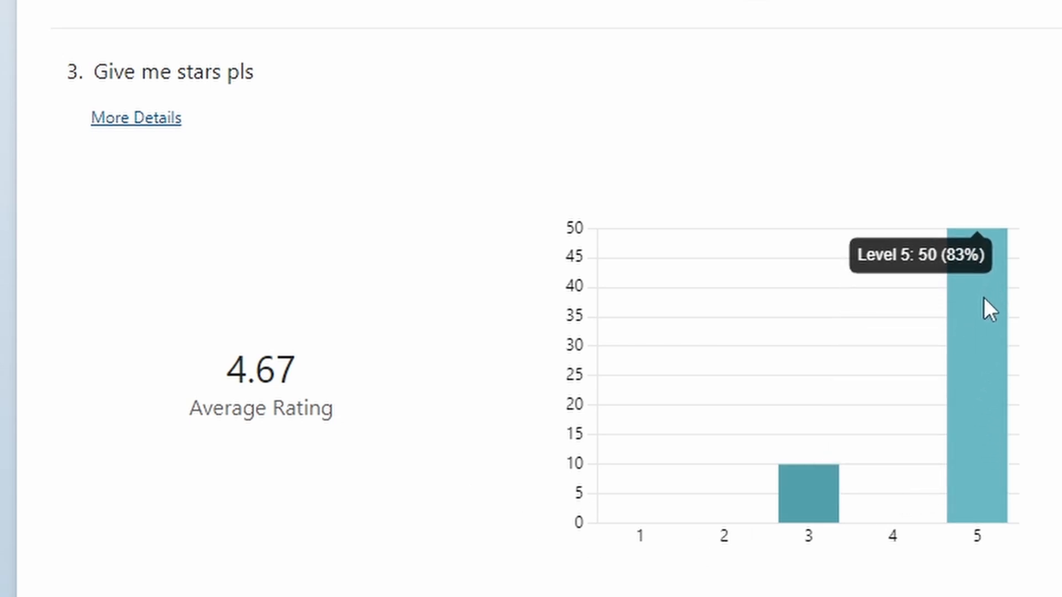
mouse_move(977, 311)
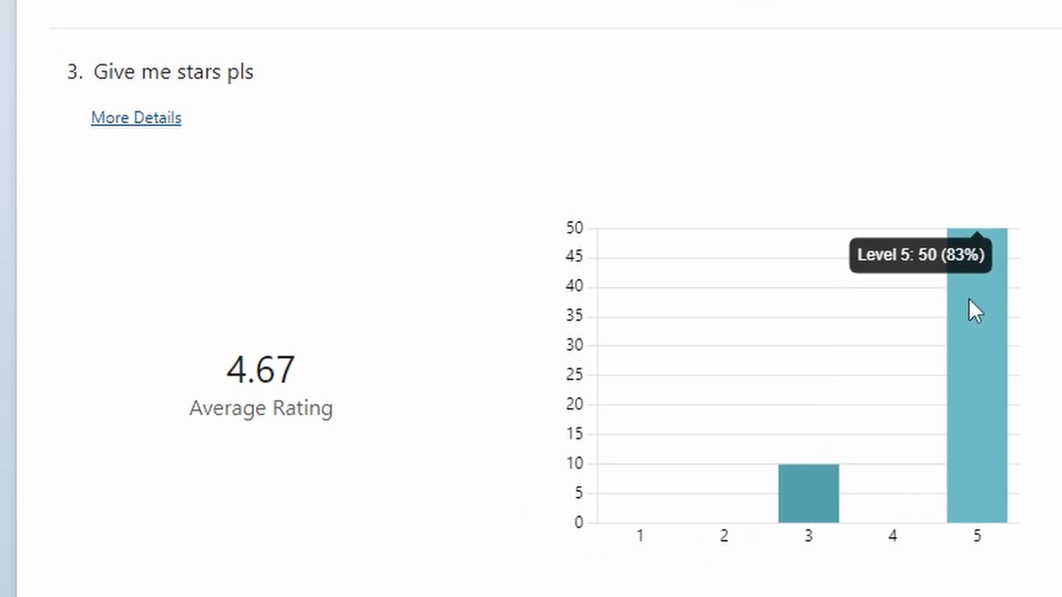
mouse_move(811, 501)
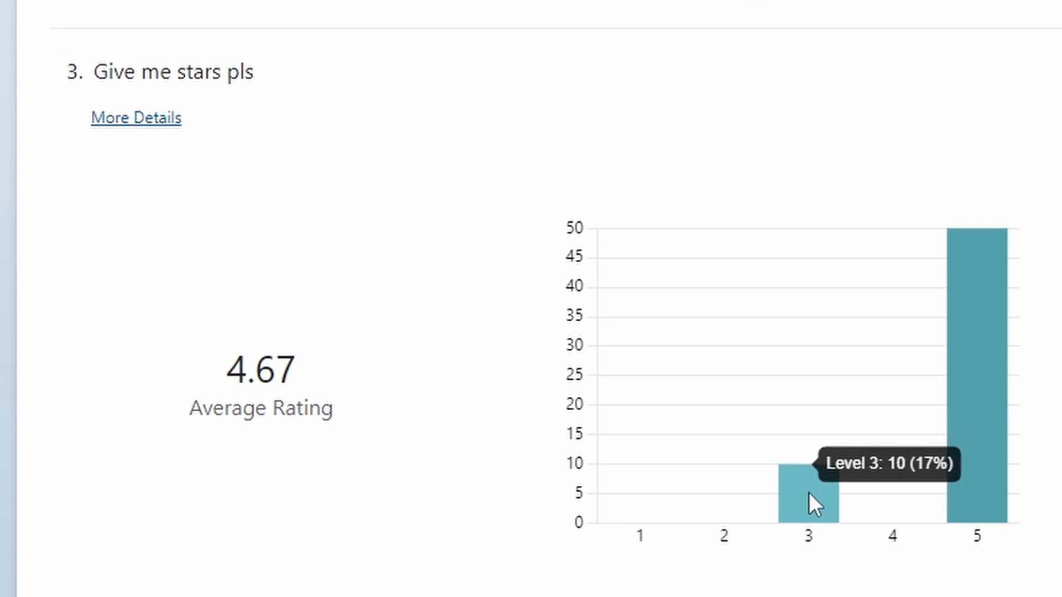
scroll("down", 3)
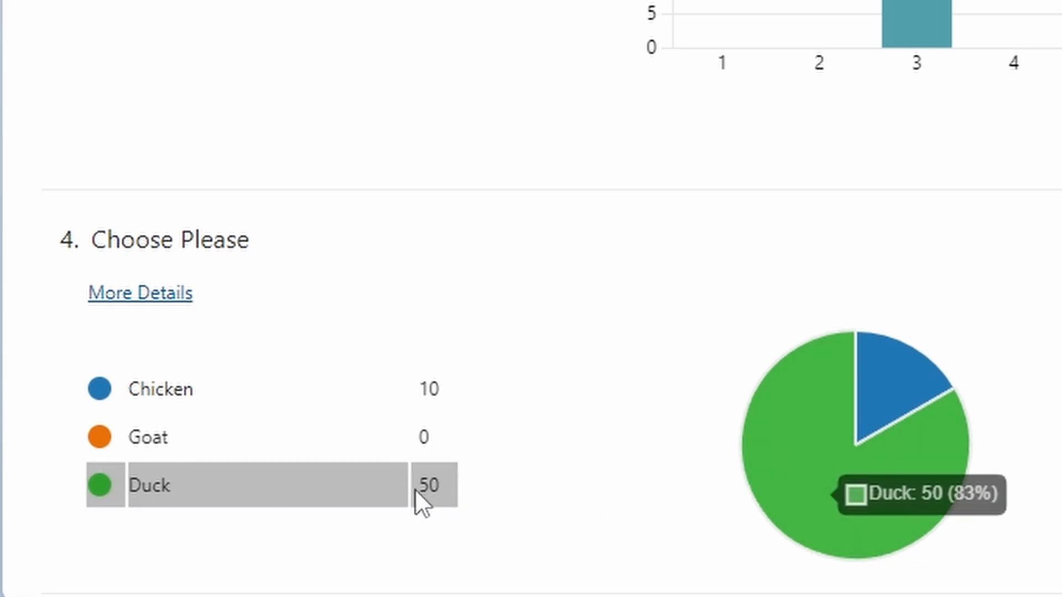
mouse_move(447, 403)
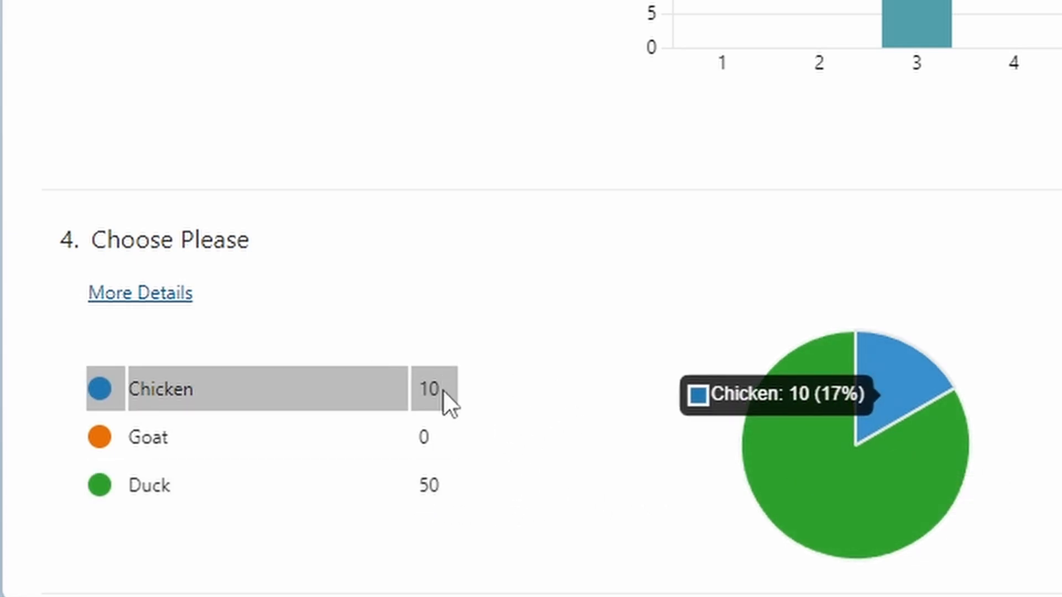